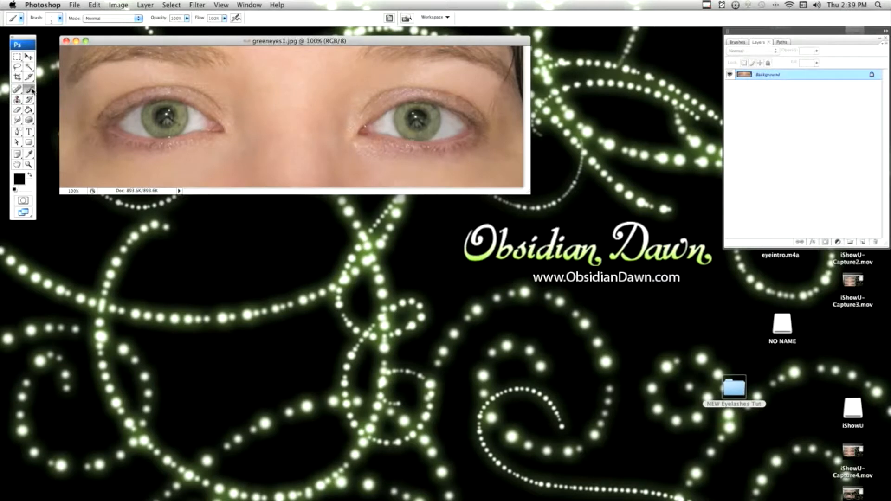
mouse_move(17, 90)
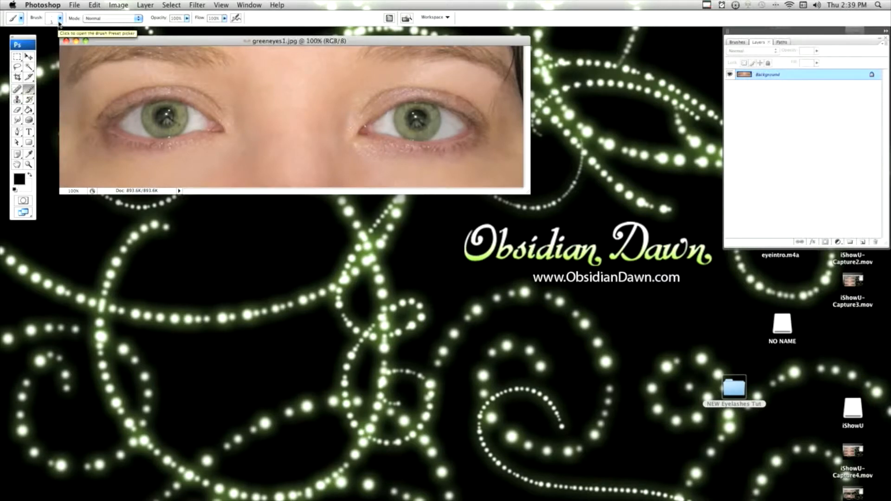
Load the SS-eyelashes brush library into the Brush Preset picker
left_click(59, 18)
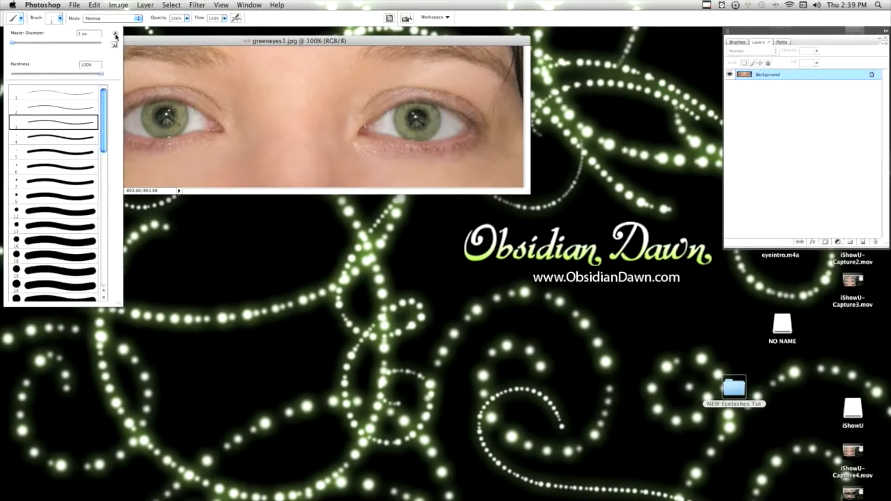
left_click(114, 34)
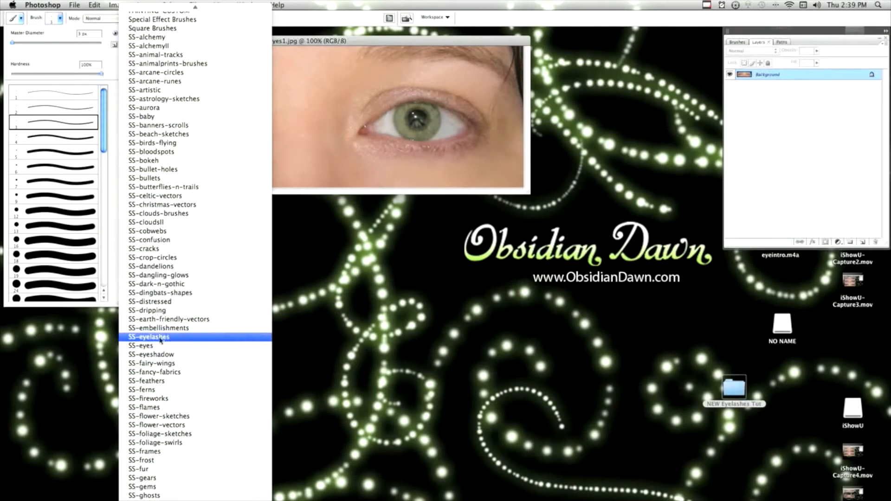
left_click(150, 337)
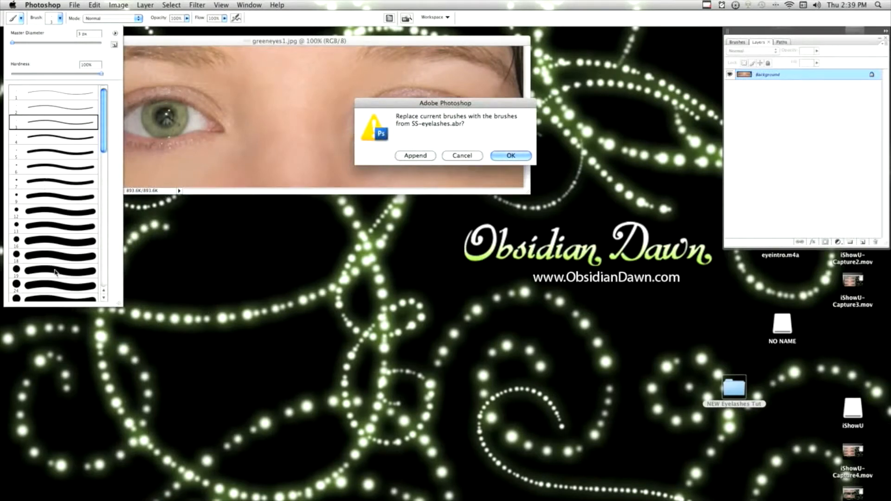
mouse_move(313, 143)
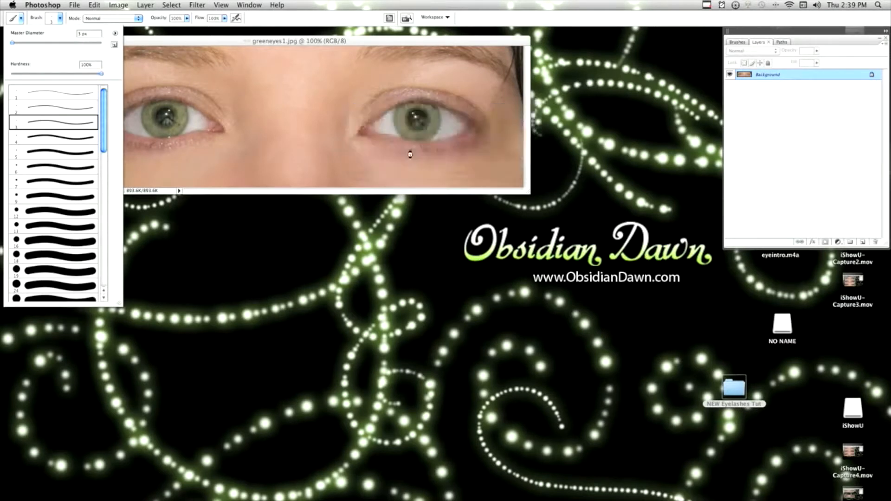
scroll("down", 3)
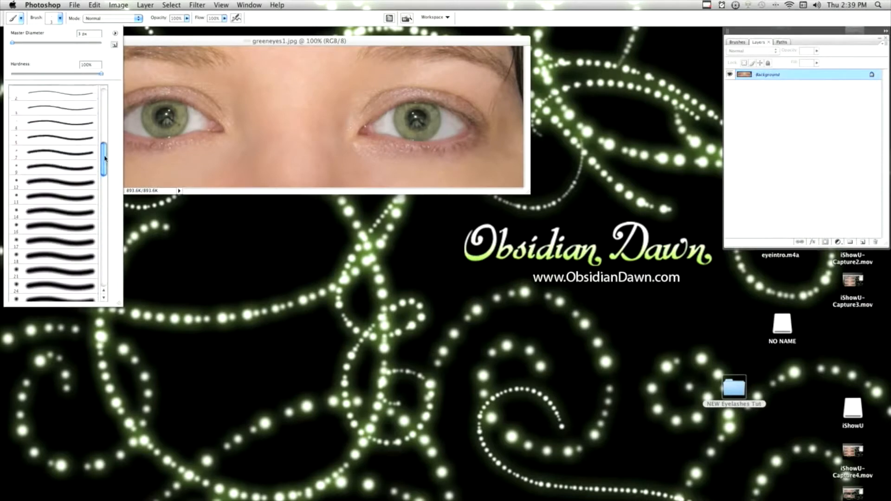
left_click(114, 33)
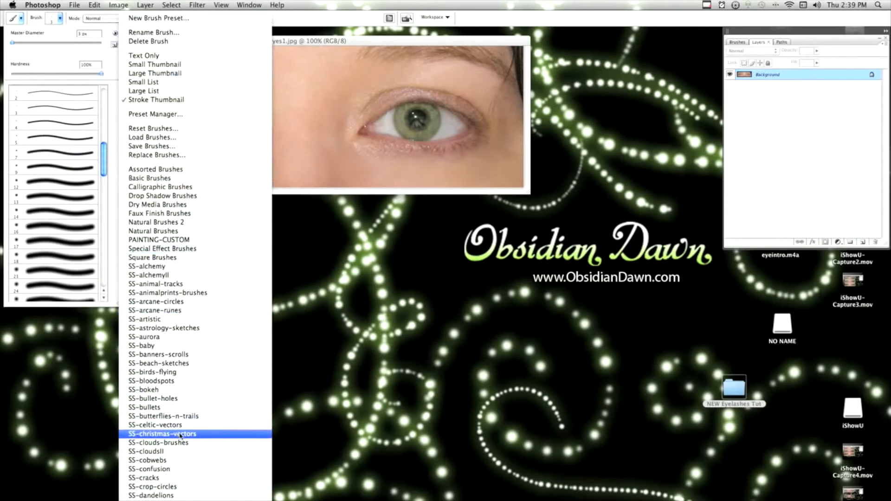
scroll("down", 3)
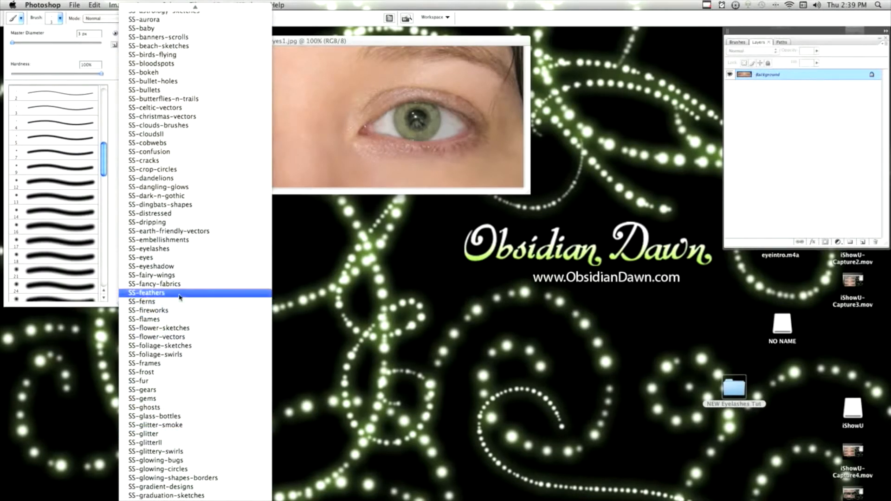
left_click(151, 266)
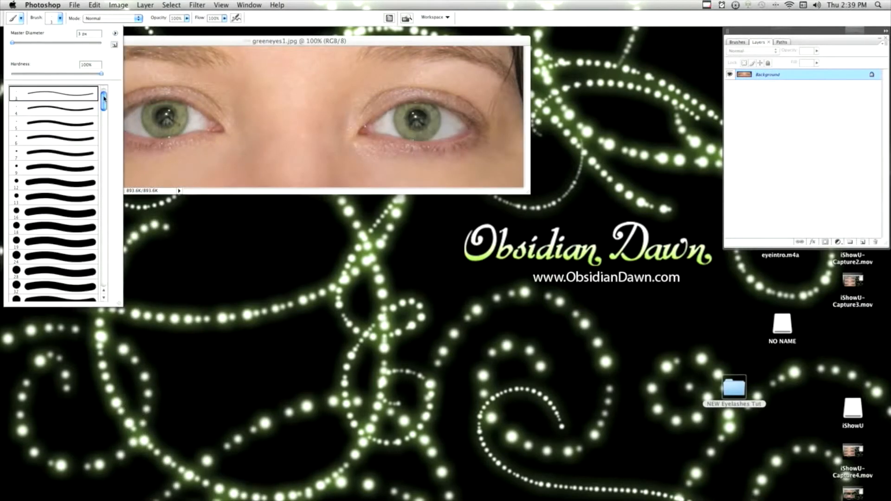
scroll("down", 3)
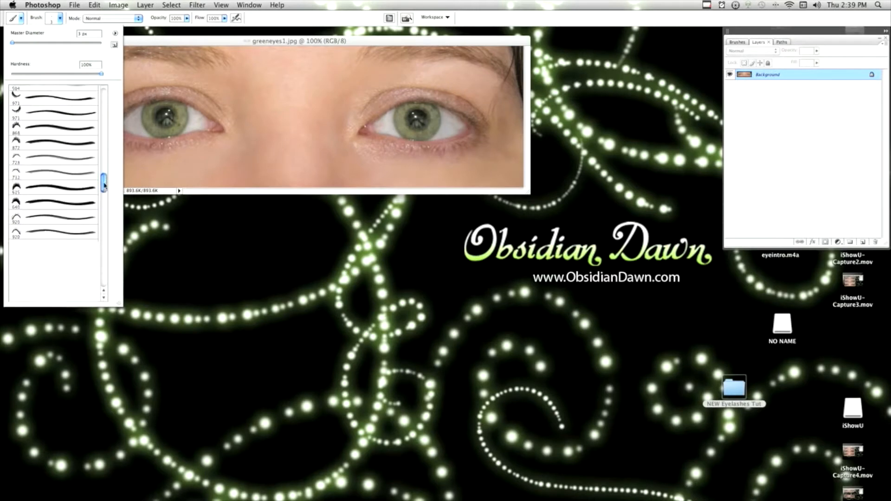
scroll("down", 3)
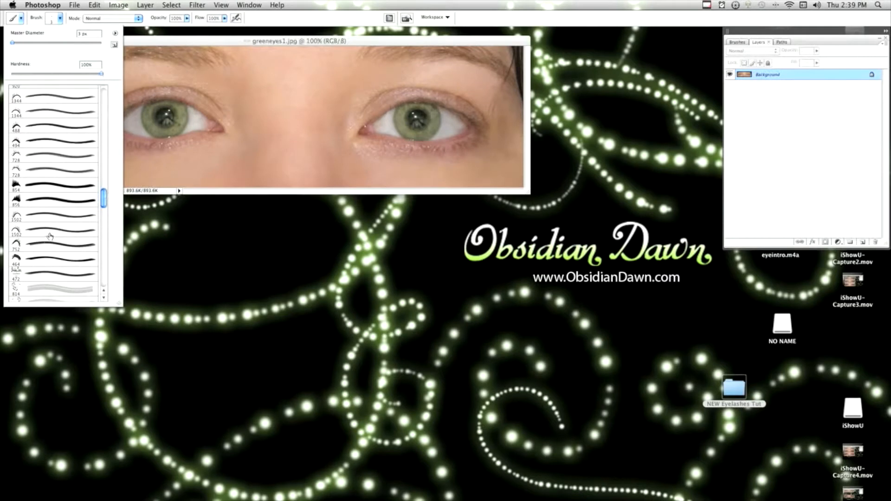
Select an eyelash brush from the newly loaded SS-eyelashes set
left_click(53, 232)
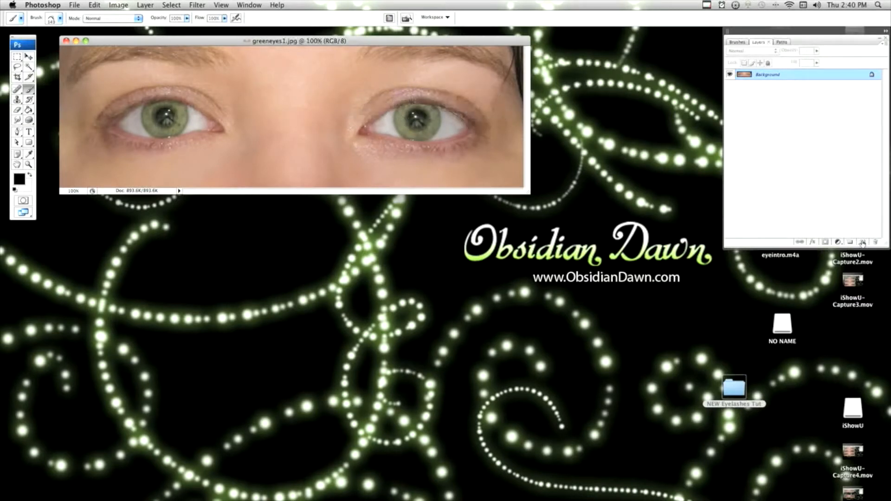
mouse_move(863, 243)
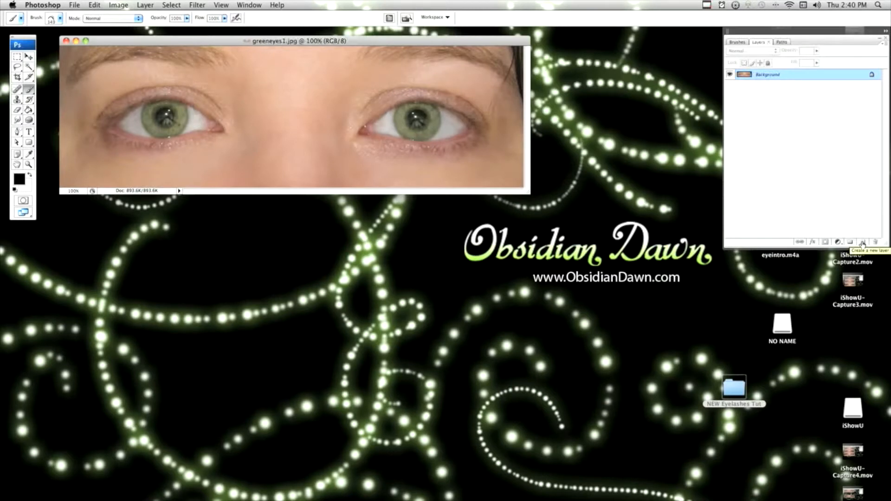
On a new layer, stamp very dark grey lashes along the right eye's upper lid
left_click(861, 241)
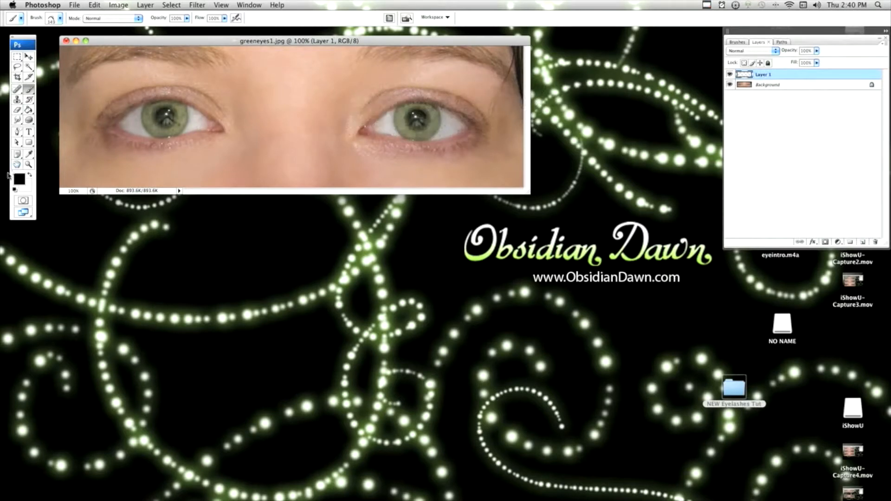
left_click(18, 178)
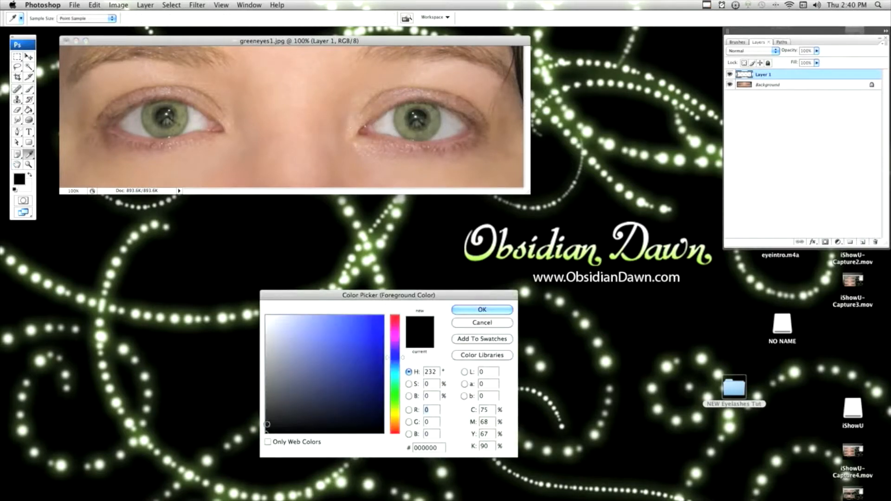
left_click(261, 425)
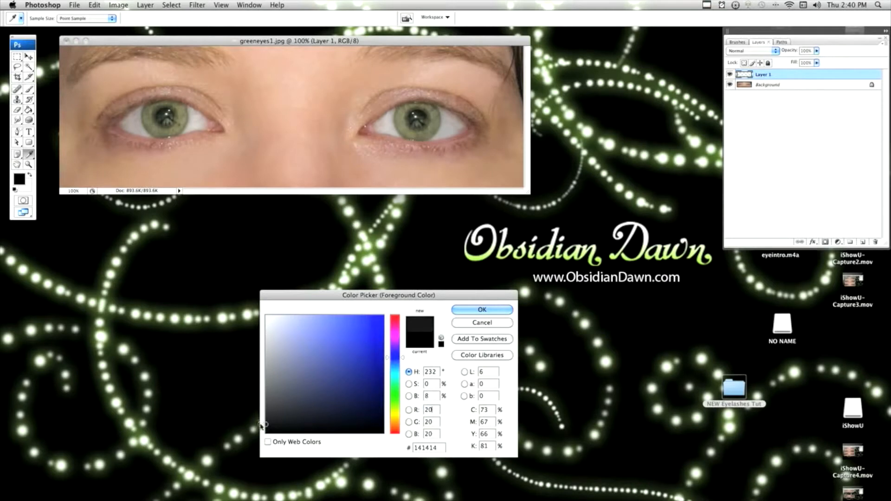
left_click(481, 310)
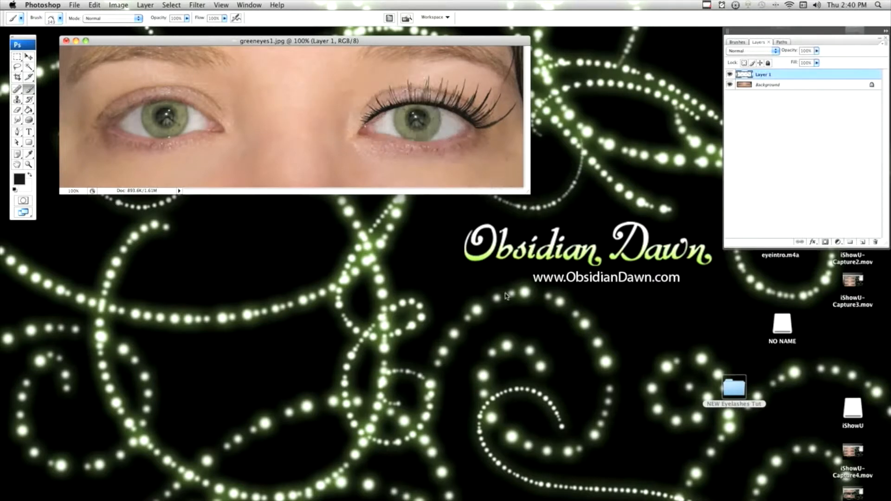
mouse_move(500, 295)
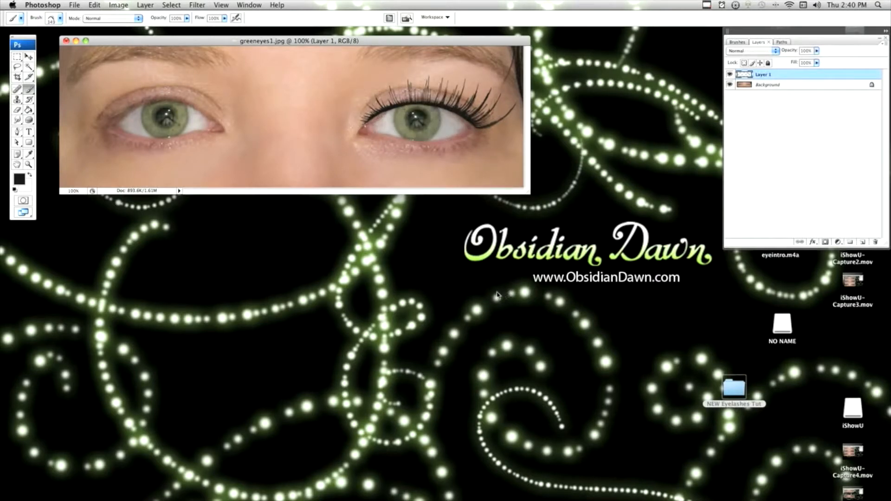
Scale and reshape the stamped lashes to hug the right eye's upper lid
left_click(94, 5)
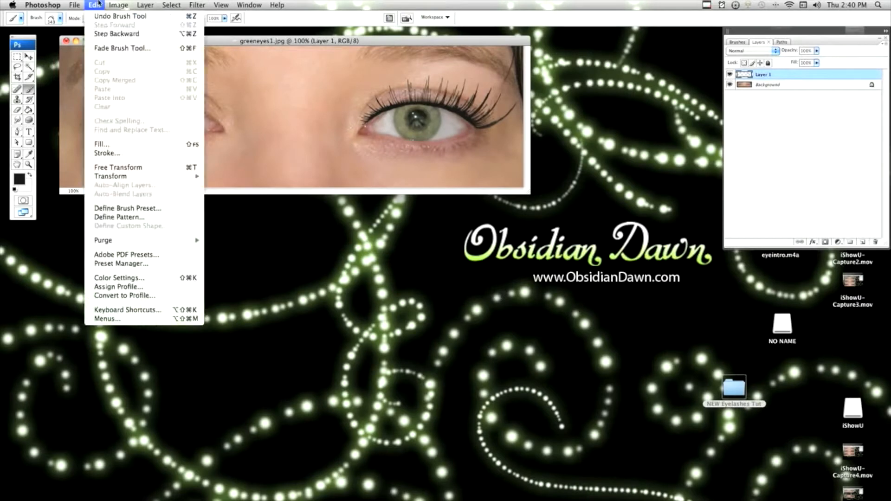
mouse_move(111, 176)
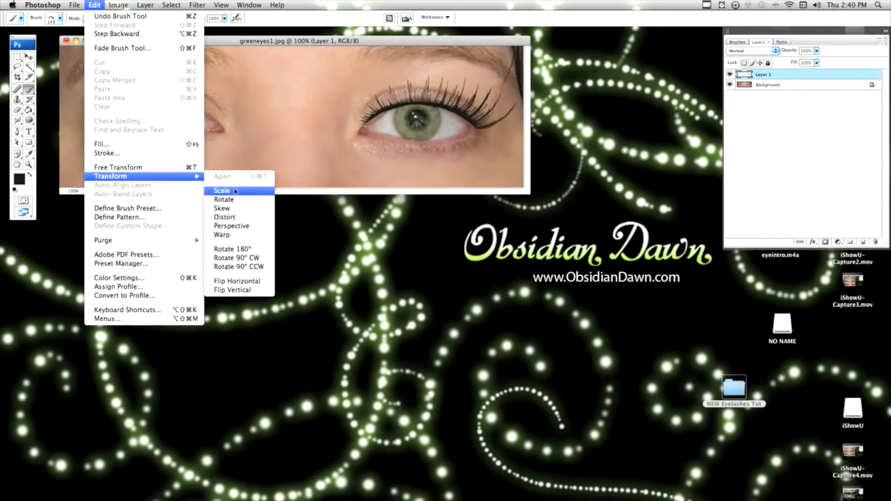
left_click(222, 191)
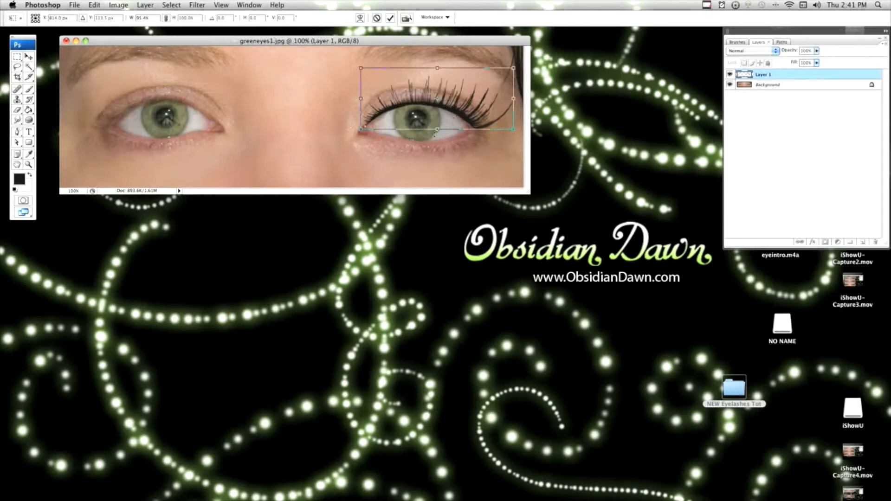
mouse_move(385, 103)
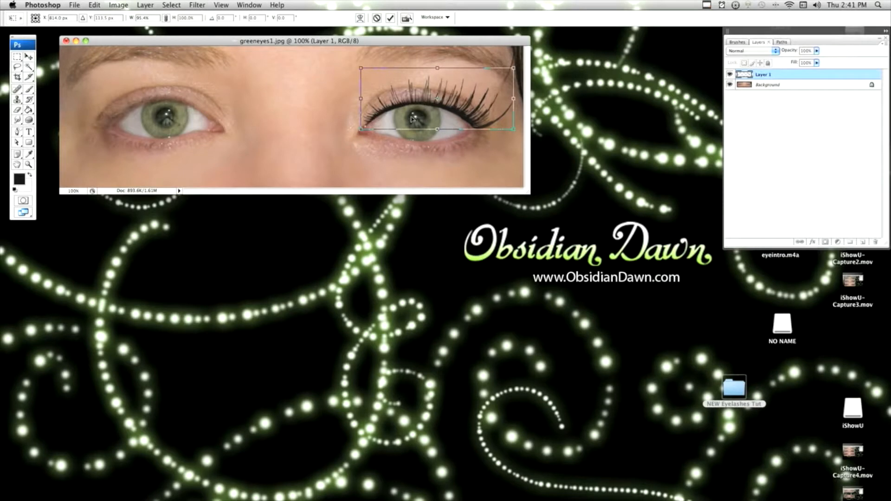
right_click(412, 119)
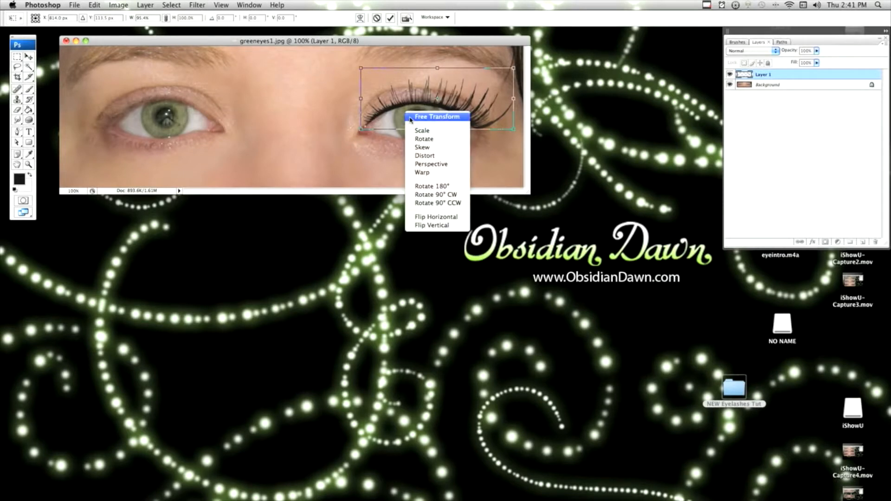
mouse_move(432, 186)
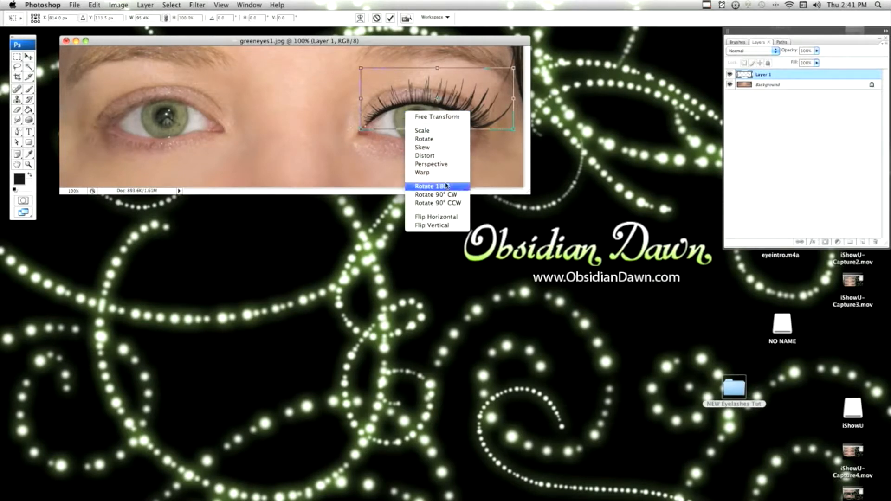
left_click(422, 172)
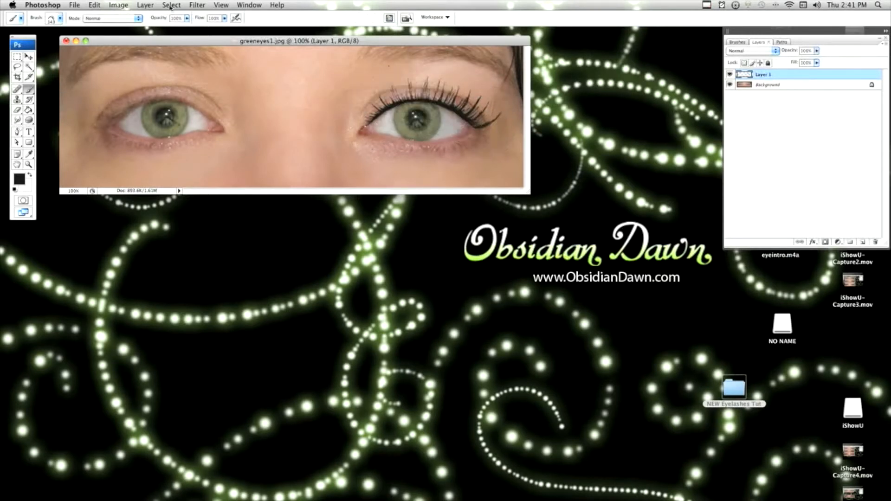
Duplicate the lash layer and flip the copy horizontally for the left eye
left_click(54, 18)
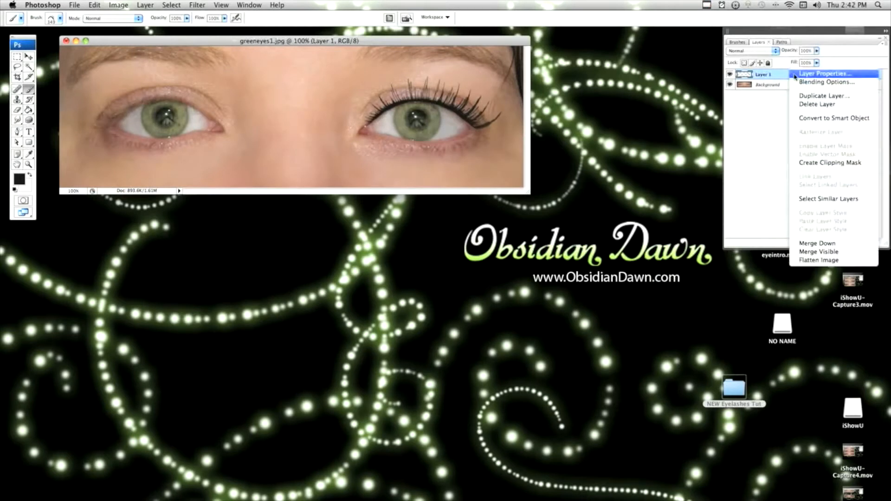
mouse_move(843, 92)
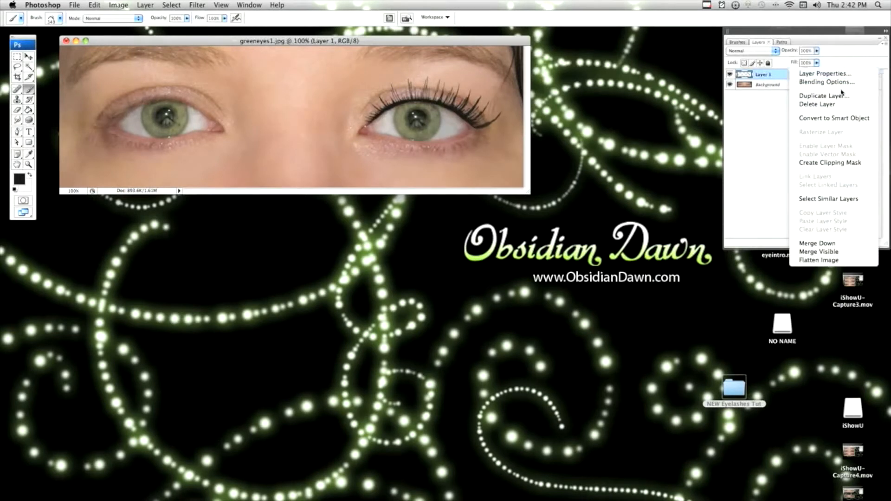
mouse_move(823, 95)
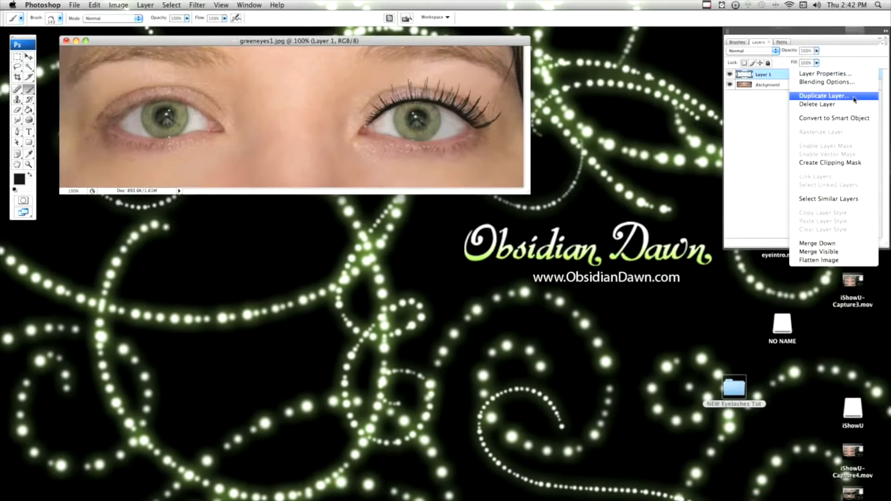
left_click(823, 96)
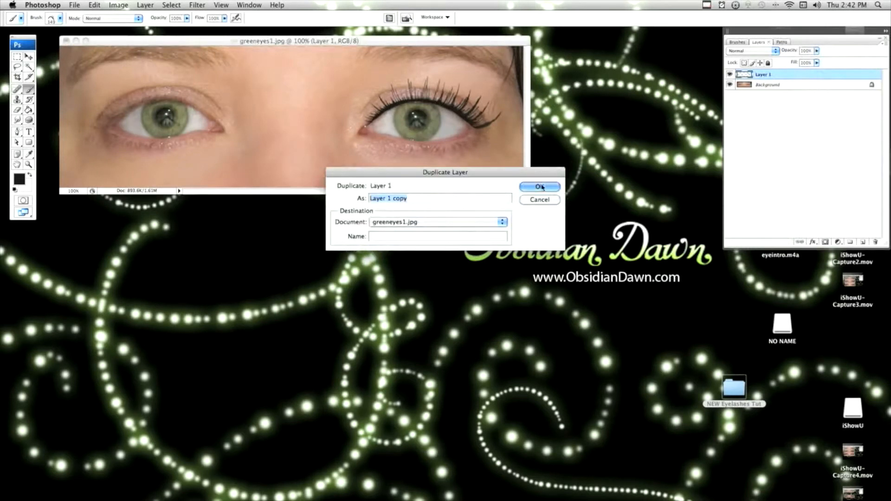
left_click(538, 187)
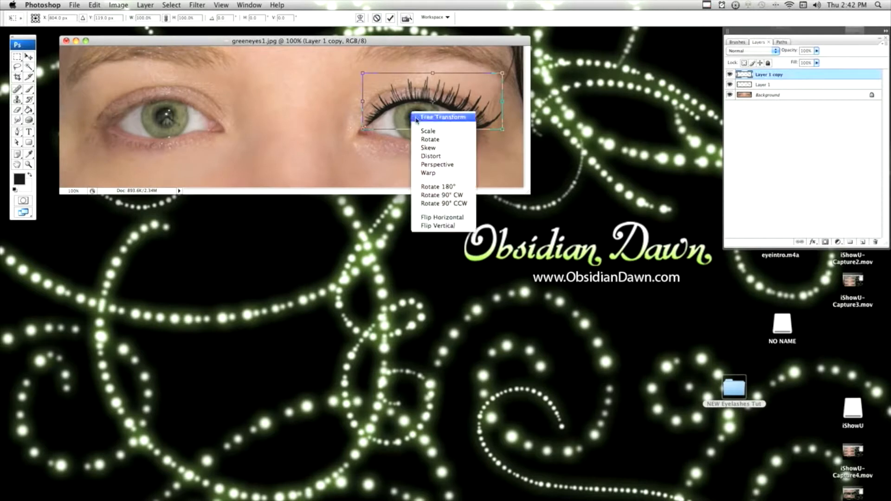
mouse_move(443, 217)
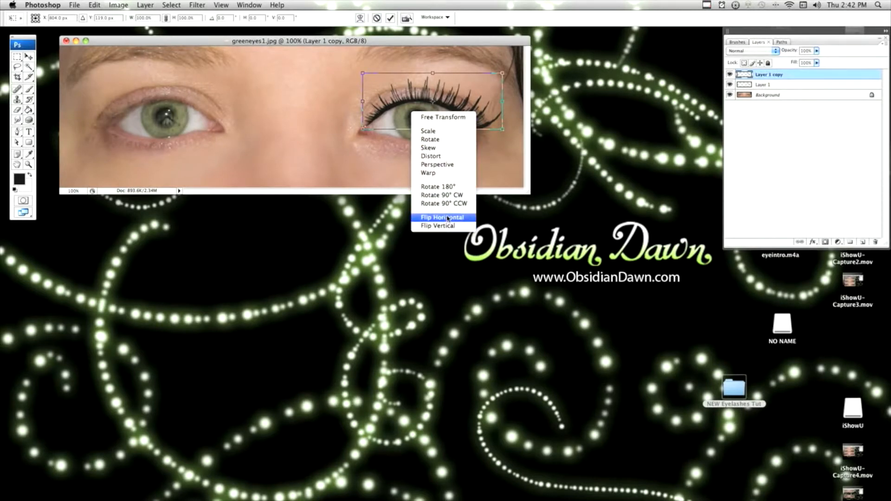
left_click(438, 226)
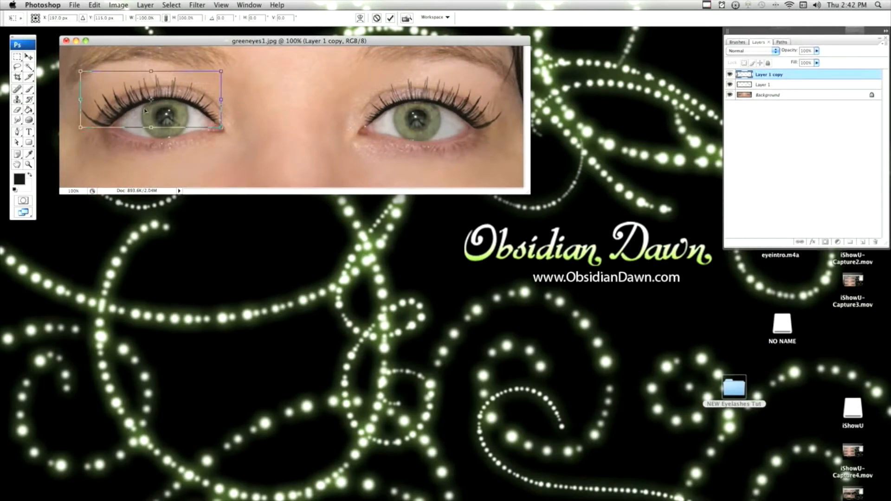
Warp the copied lashes to fit the left eye's lid and merge them down
right_click(147, 110)
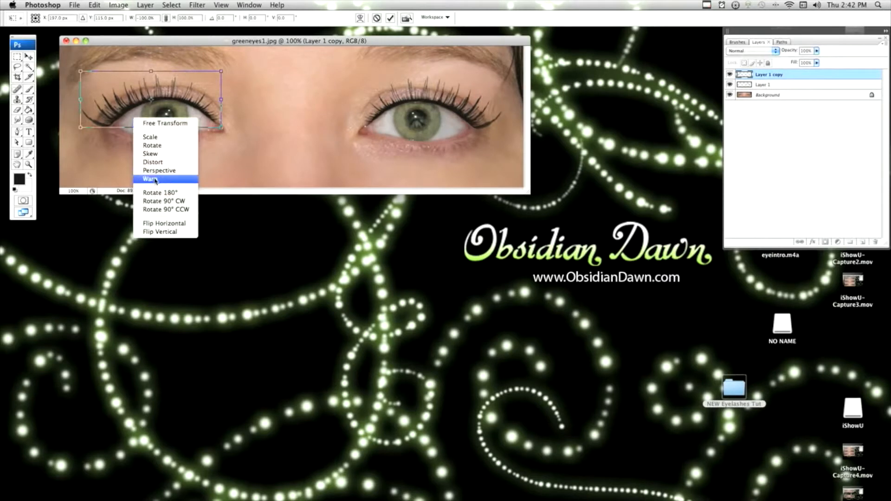
left_click(152, 179)
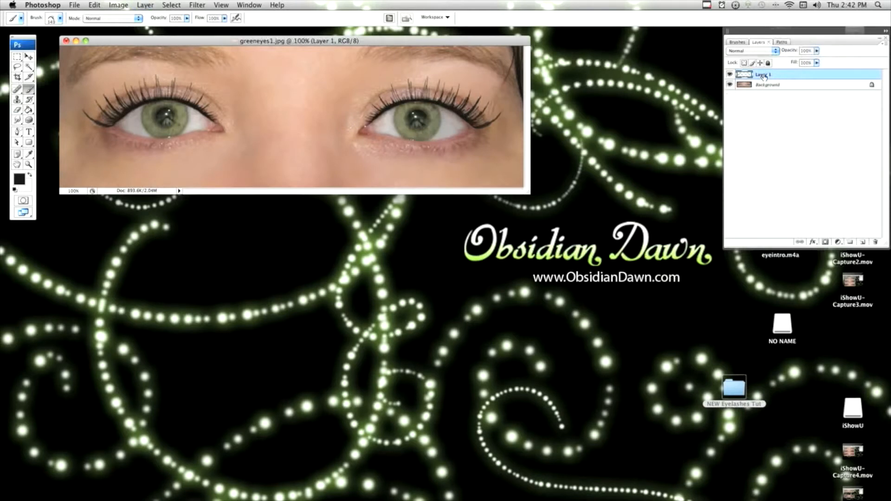
left_click(730, 74)
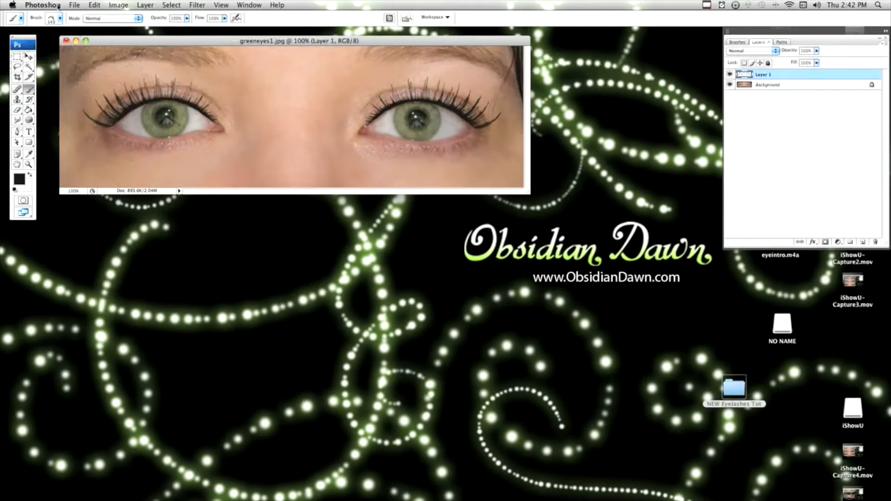
left_click(55, 17)
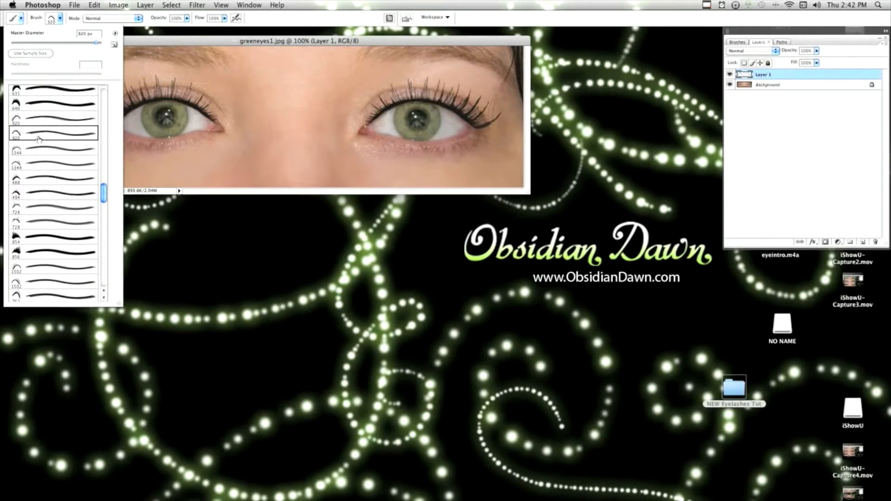
Stamp extra eyelash-brush lashes on a second layer to thicken both eyes' lashes
left_click(60, 17)
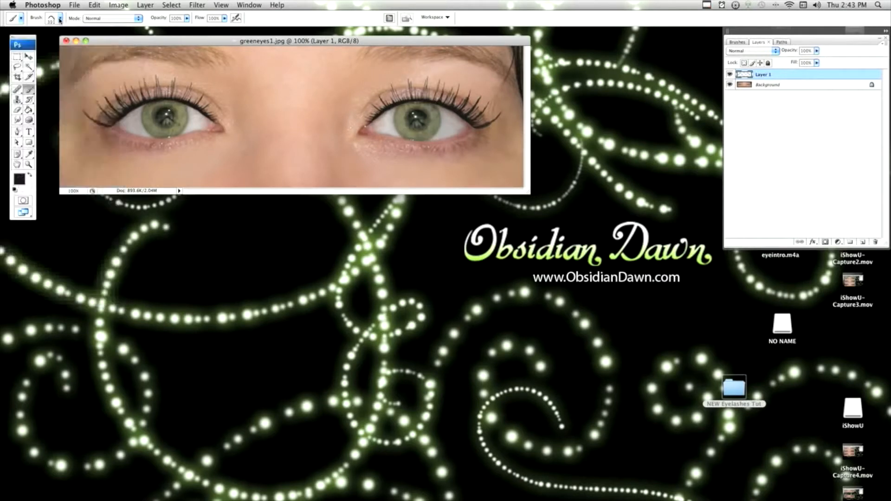
left_click(54, 17)
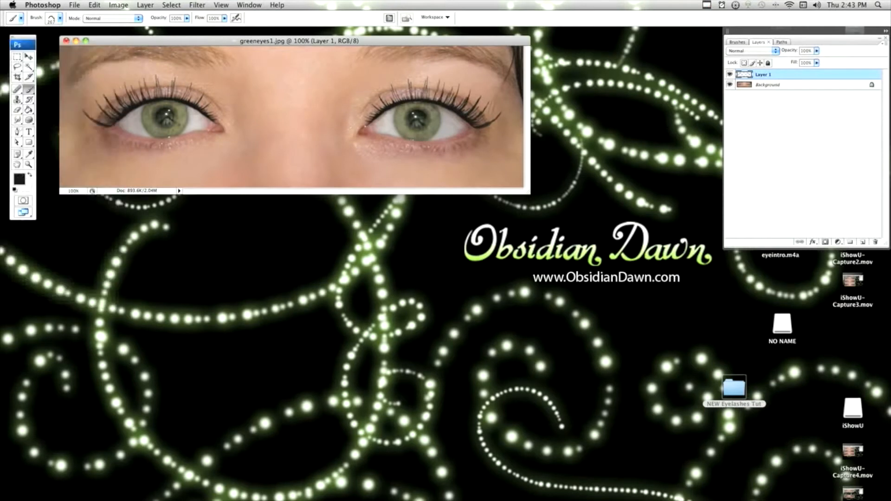
left_click_drag(211, 182, 318, 182)
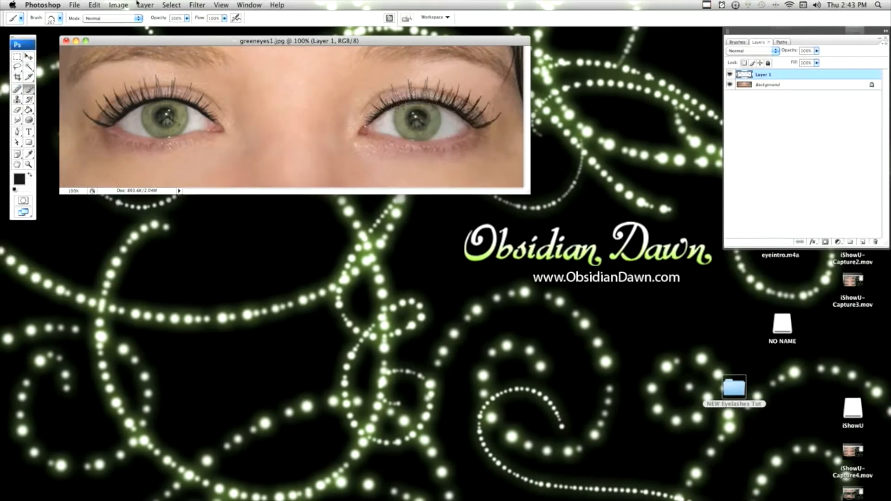
left_click(59, 18)
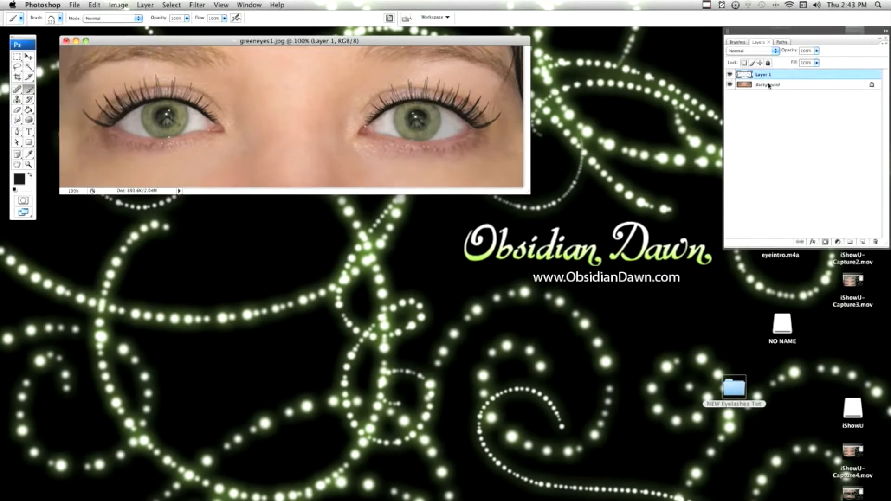
left_click(730, 77)
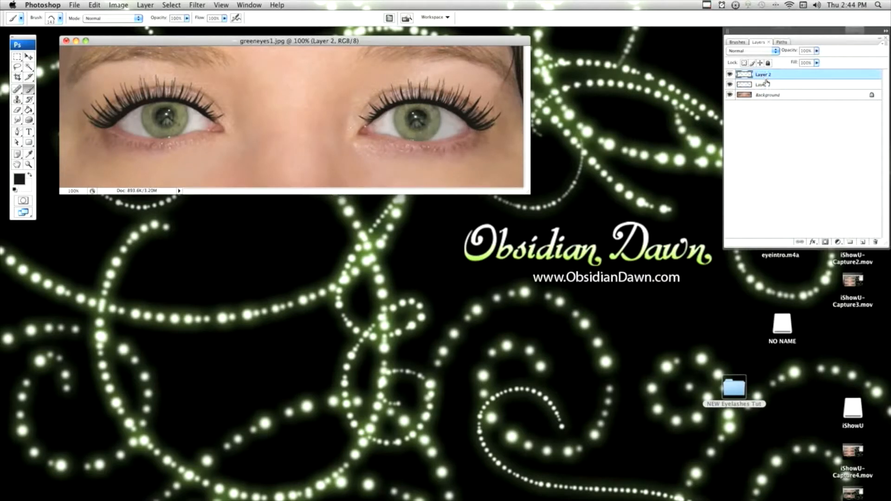
Merge Layer 2 down into Layer 1, keeping the fuller lashes
double_click(763, 74)
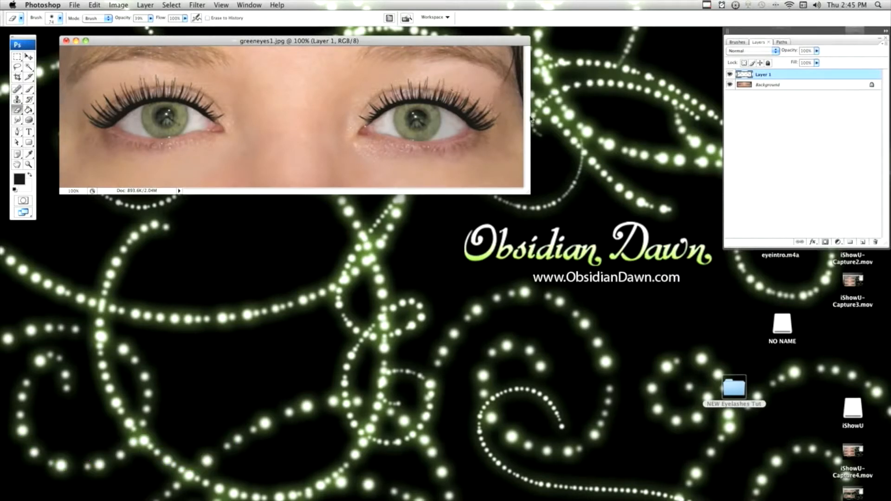
mouse_move(420, 74)
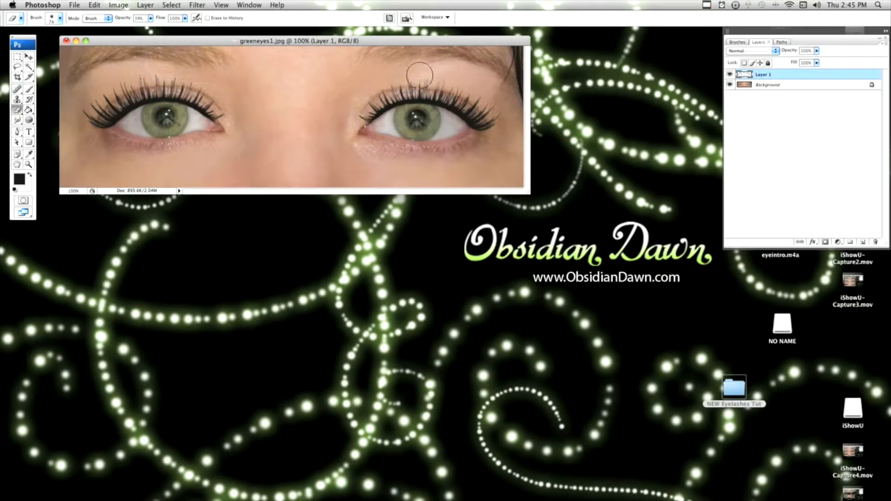
mouse_move(421, 58)
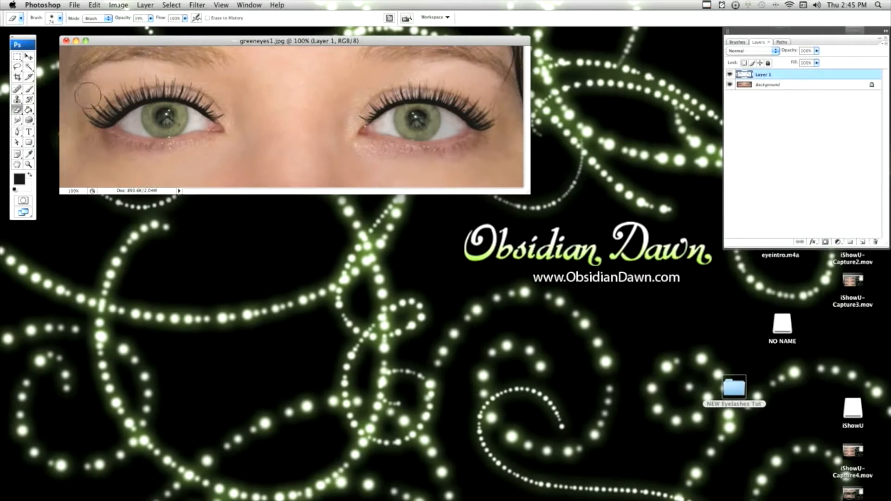
mouse_move(76, 111)
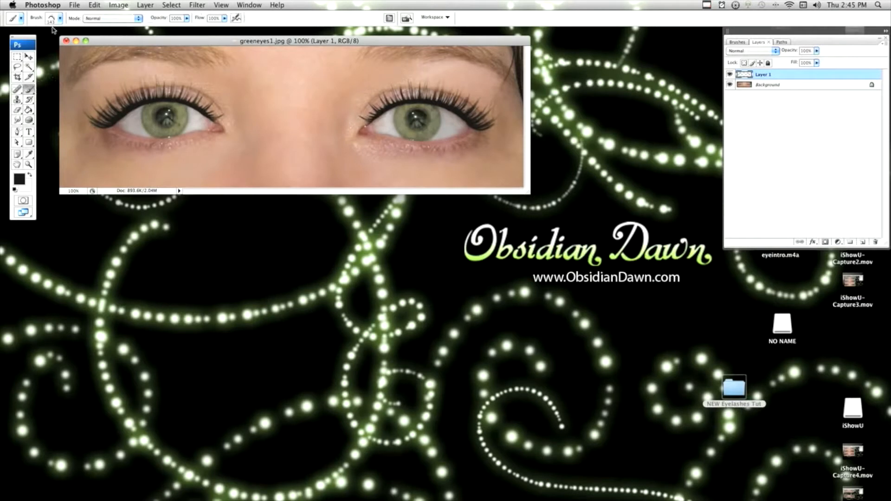
Browse the Brush Preset picker for a lower-lash brush for the right eye
left_click(59, 17)
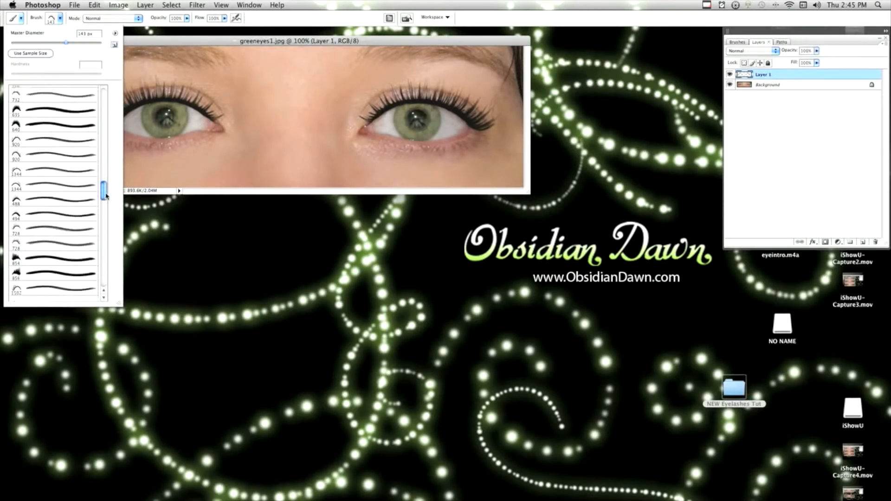
scroll("down", 3)
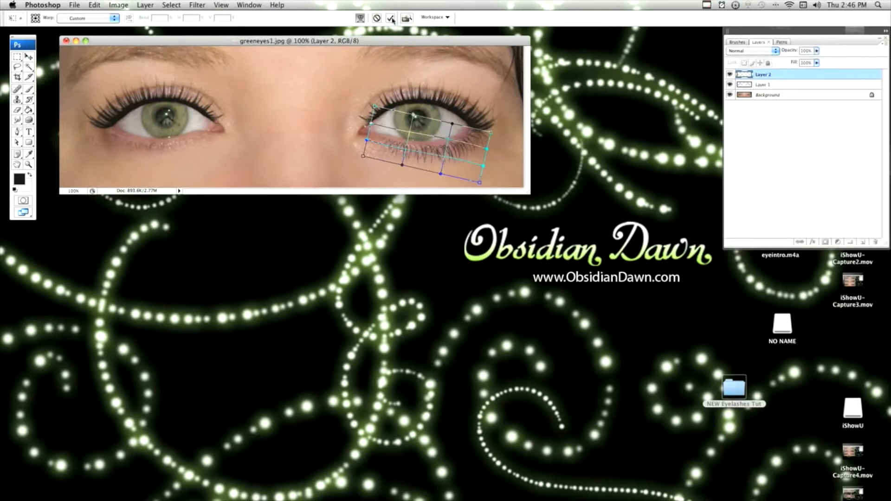
Duplicate the lower-lash layer, move the copy under the left eye, and warp it
right_click(762, 74)
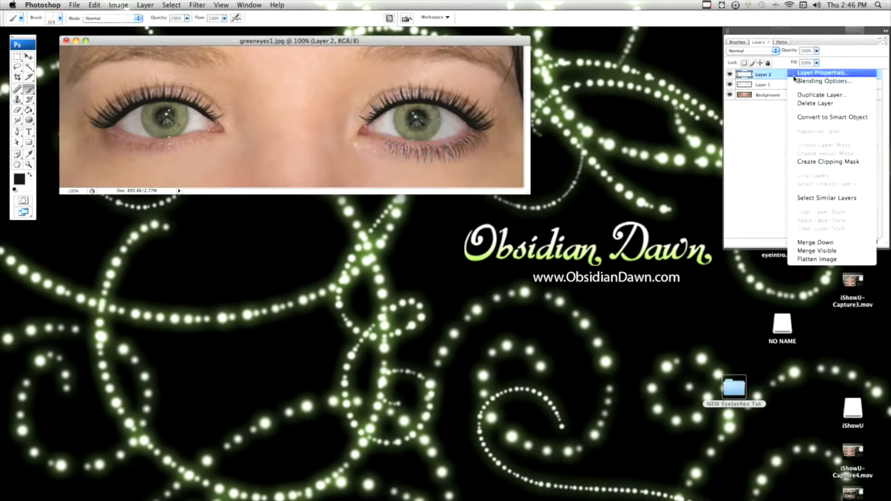
left_click(822, 95)
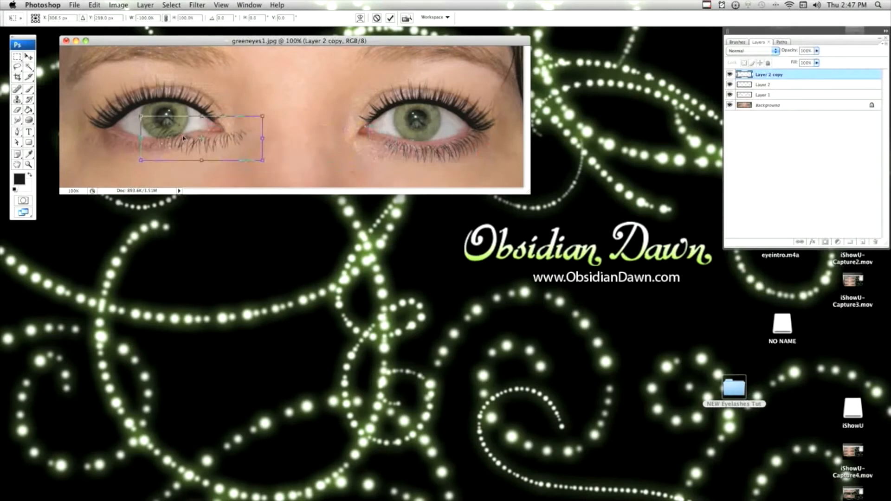
left_click_drag(202, 137, 150, 144)
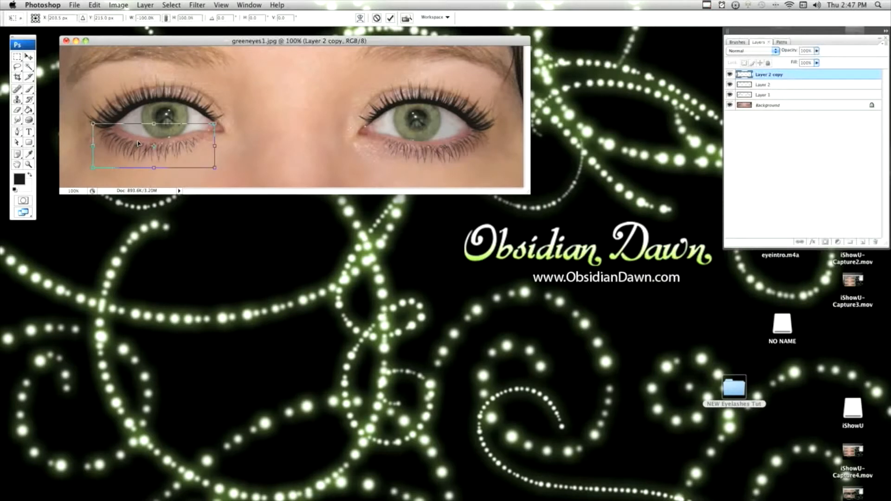
right_click(137, 142)
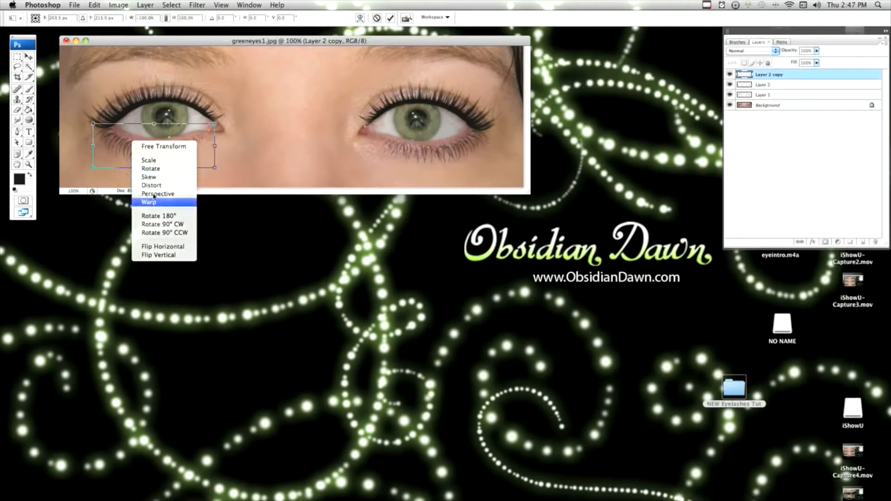
left_click(149, 202)
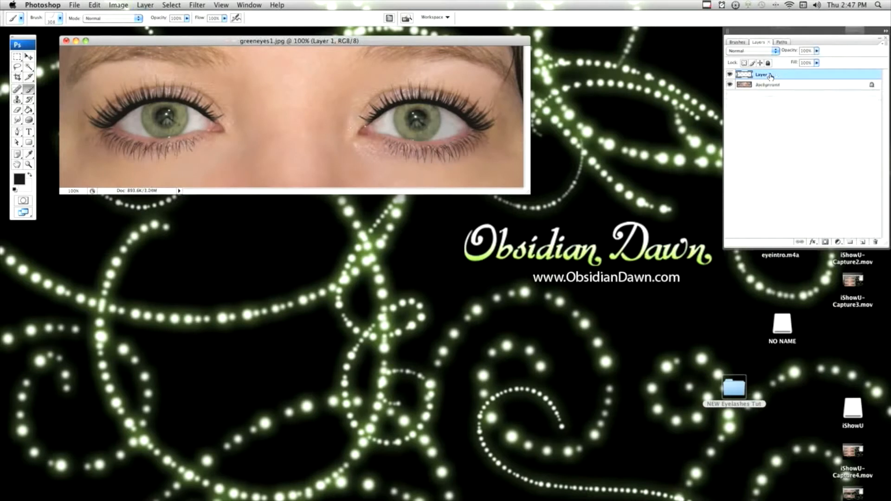
Rename the merged lash layer to 'eyelashes'
double_click(762, 74)
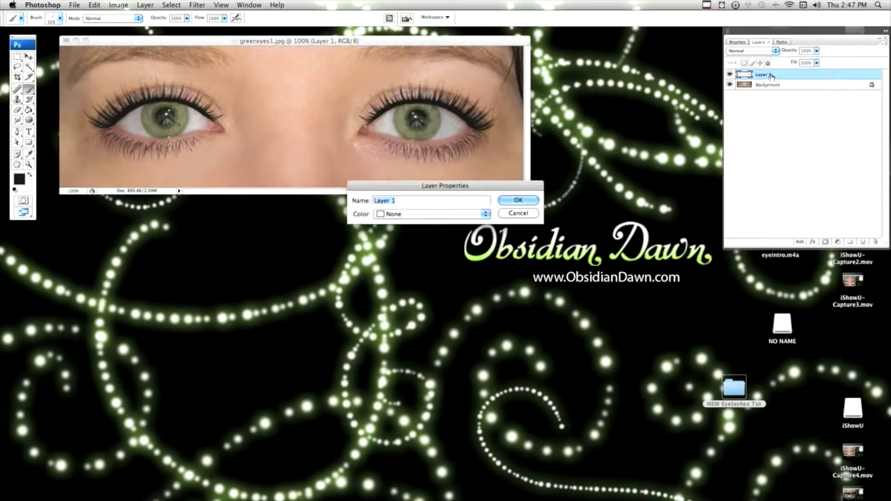
type("ele")
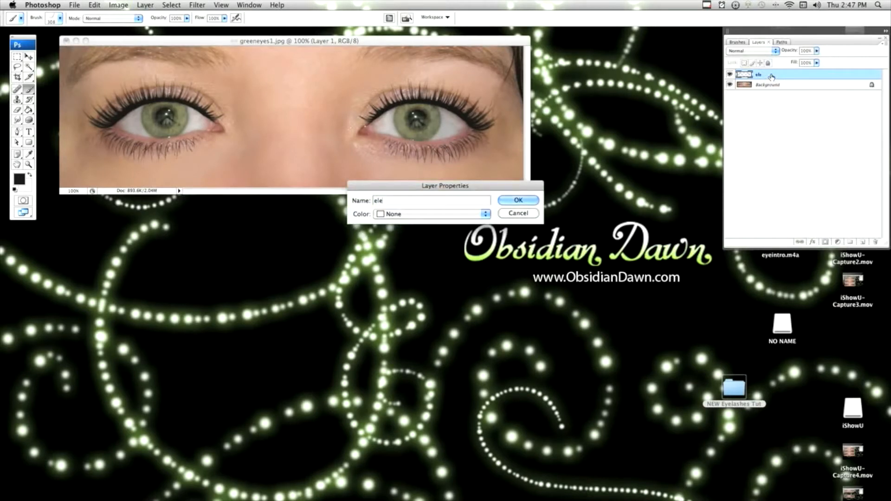
type("eyelashes")
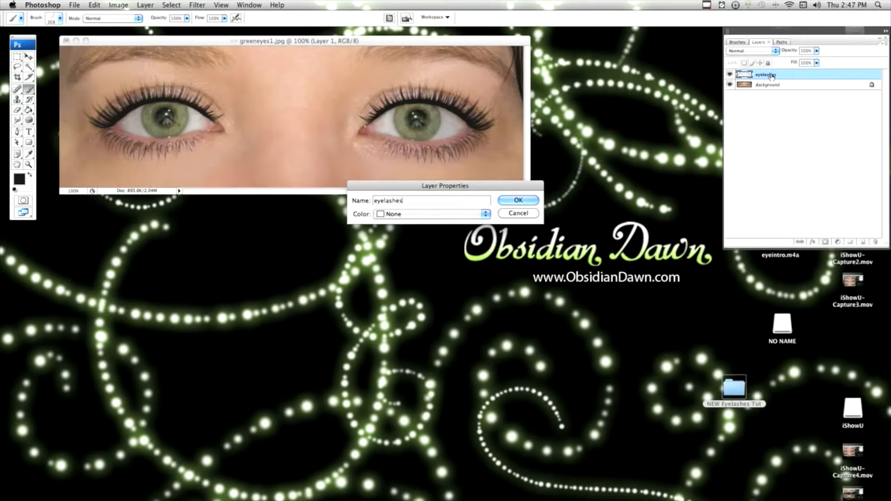
left_click(517, 200)
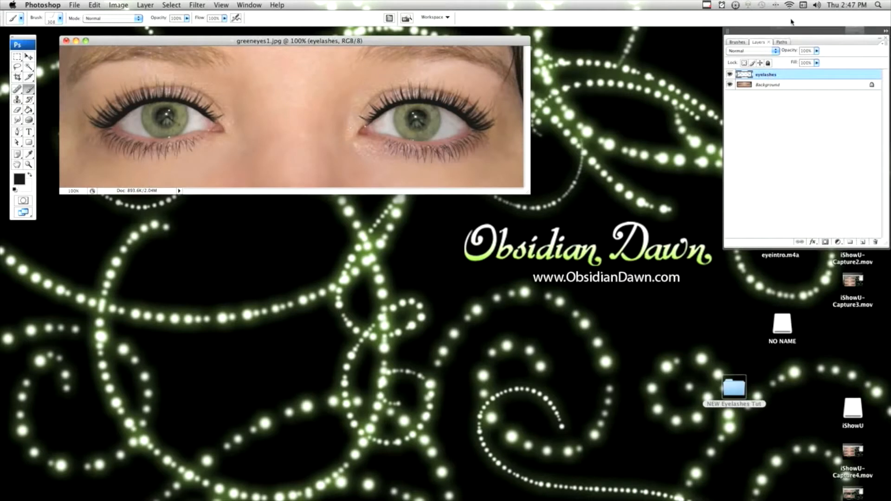
Set the eyelashes layer to Multiply blend mode at 68% opacity
left_click(750, 50)
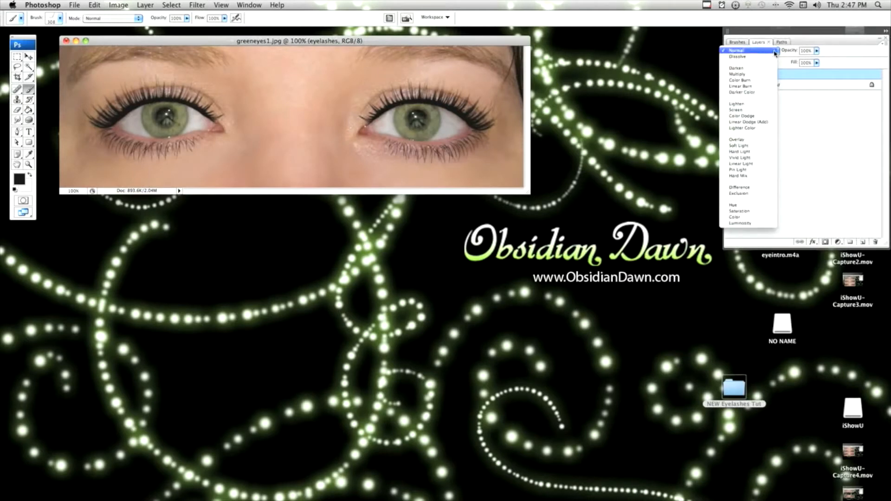
left_click(737, 51)
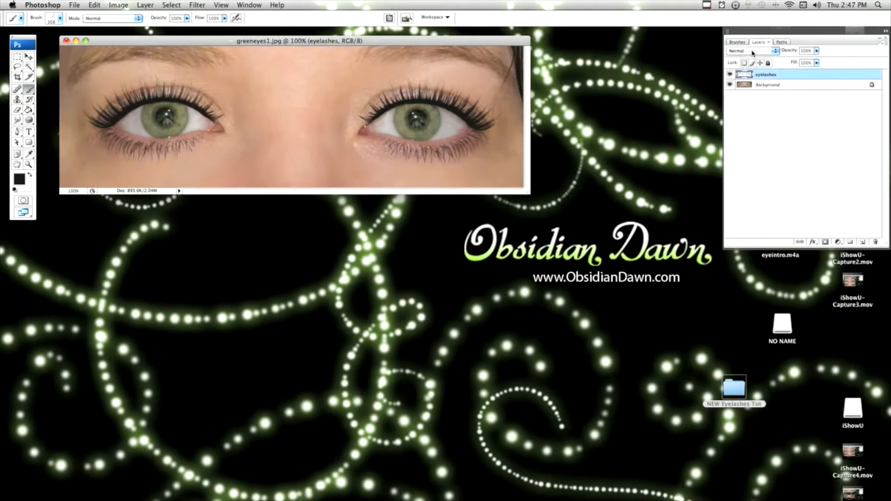
left_click(749, 51)
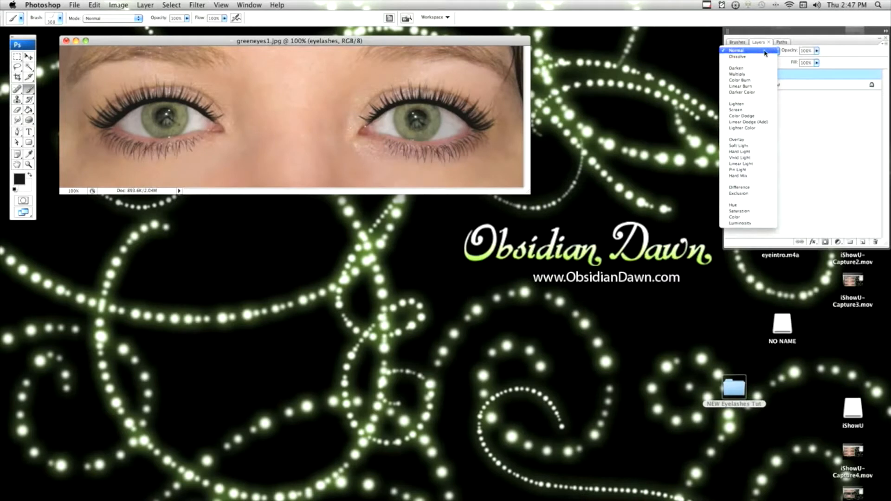
mouse_move(740, 85)
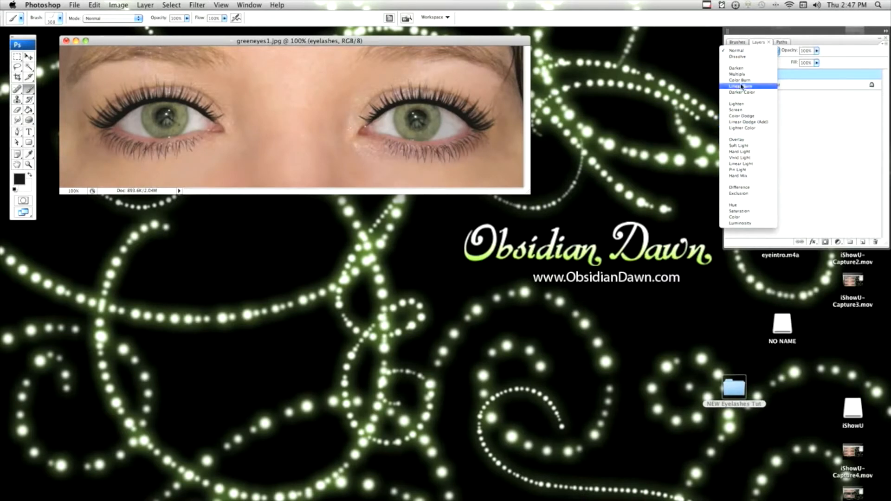
left_click(738, 73)
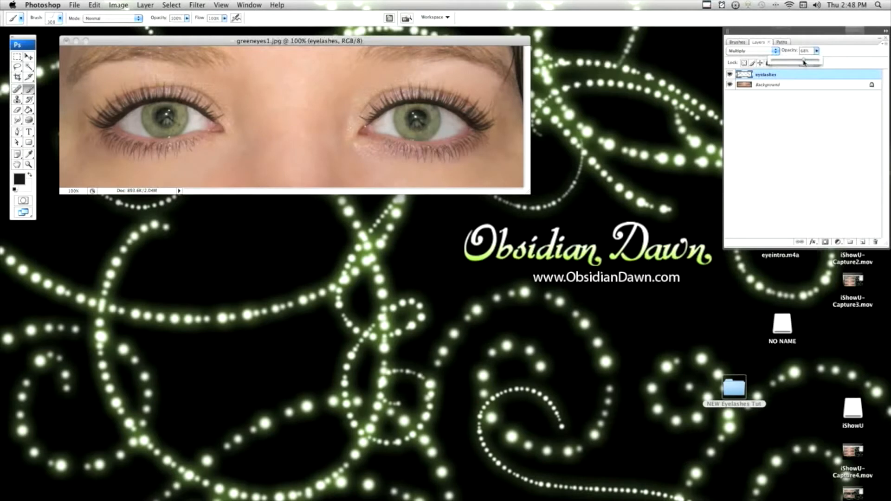
left_click(817, 50)
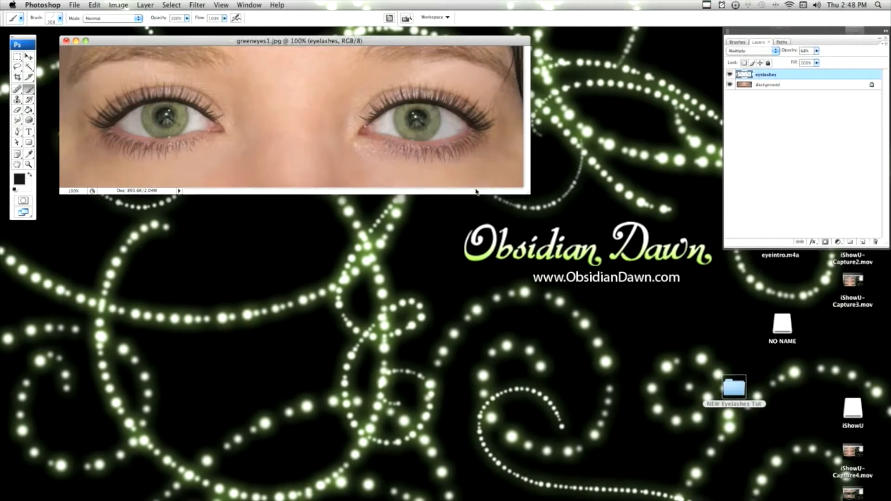
mouse_move(368, 217)
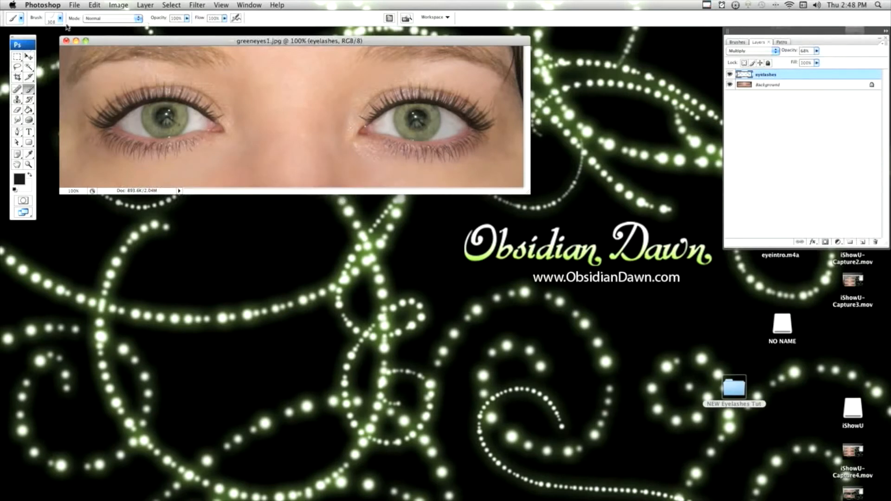
Pick a brush from the Brush preset picker
left_click(59, 18)
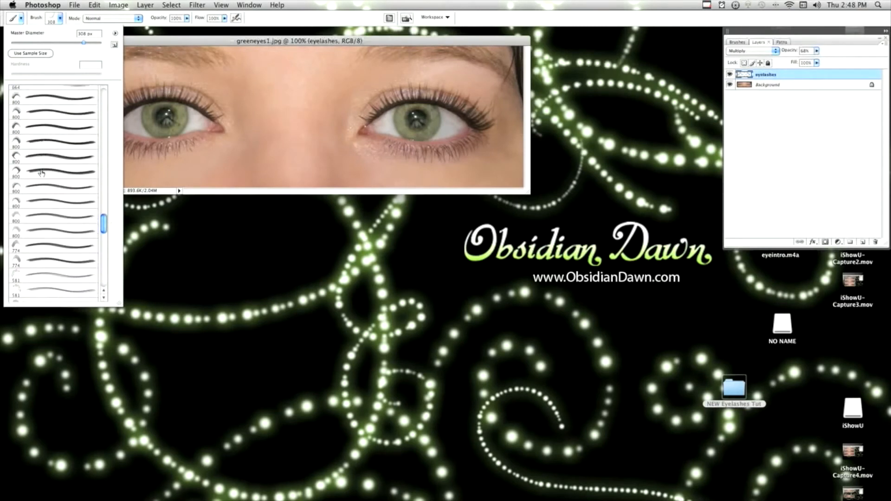
left_click(54, 172)
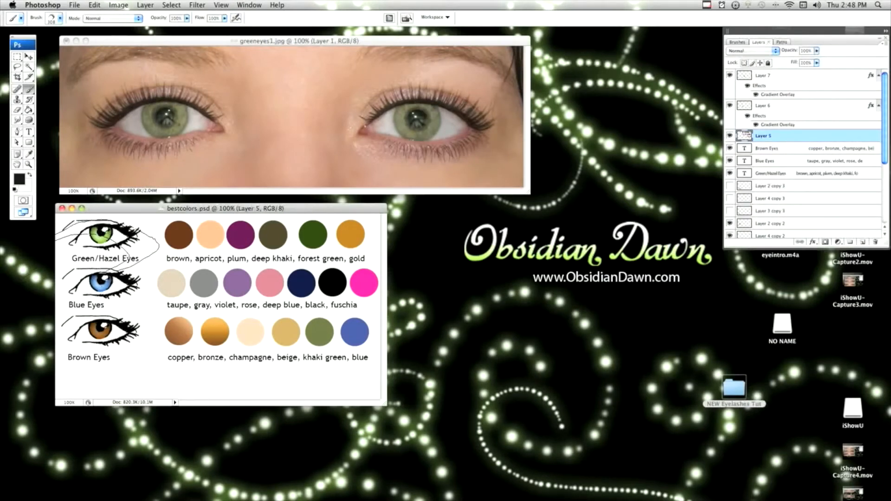
Sample the plum swatch from the chart, paint it over the right lid and warp it
left_click(59, 18)
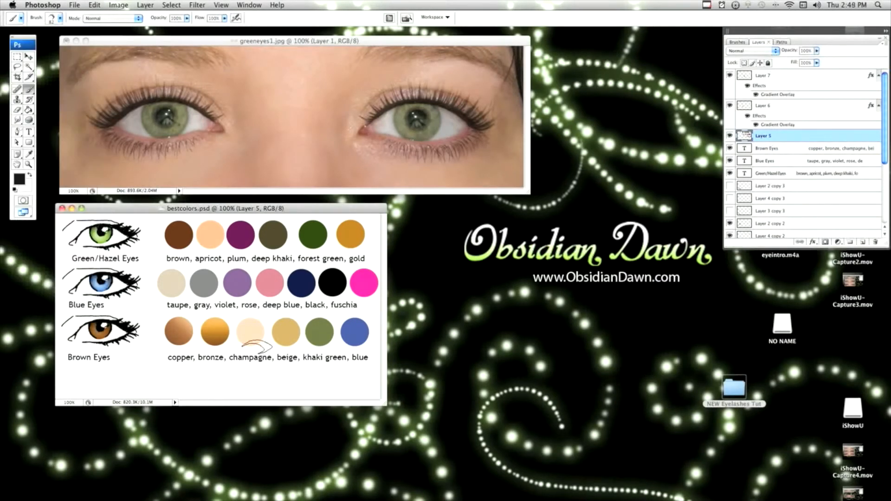
left_click(54, 17)
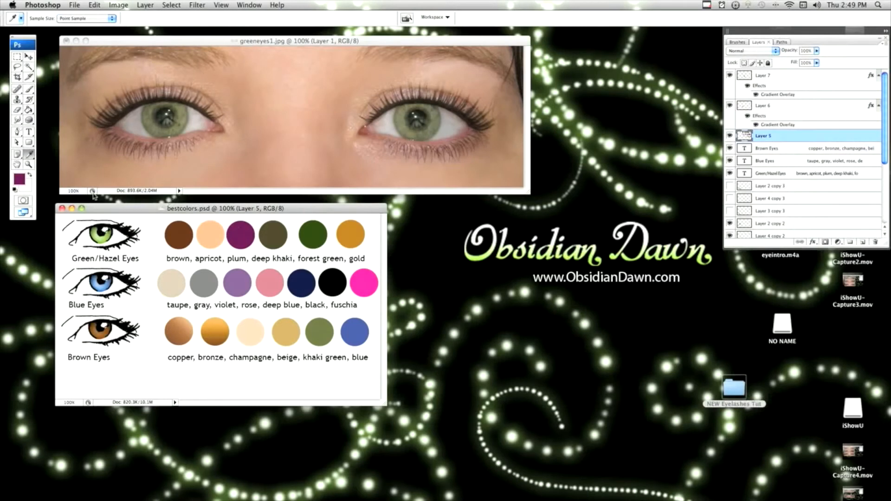
left_click(18, 90)
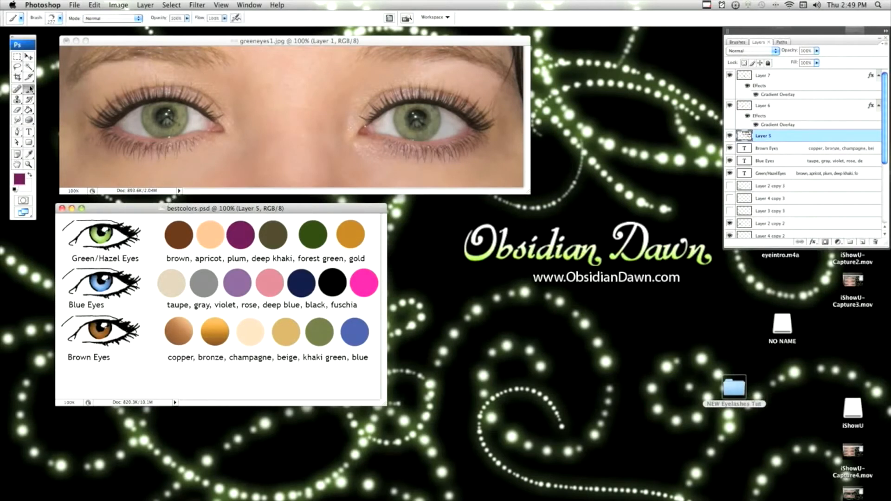
left_click(59, 18)
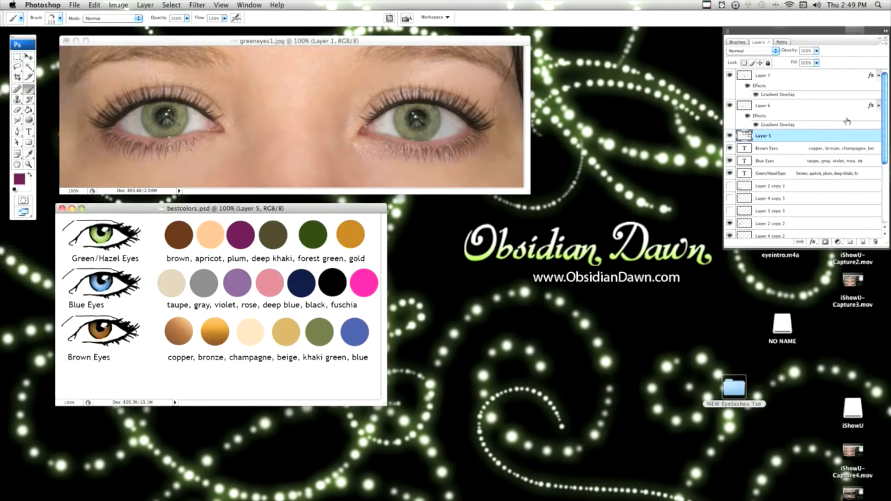
left_click(298, 40)
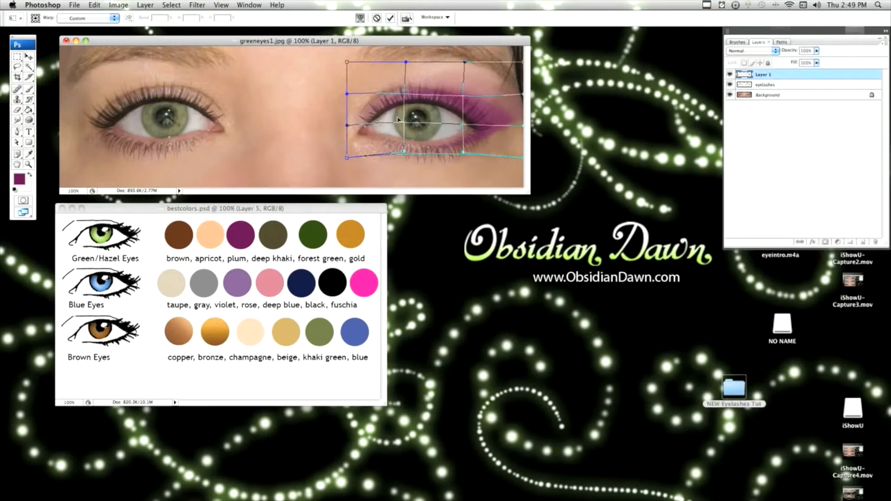
left_click(390, 18)
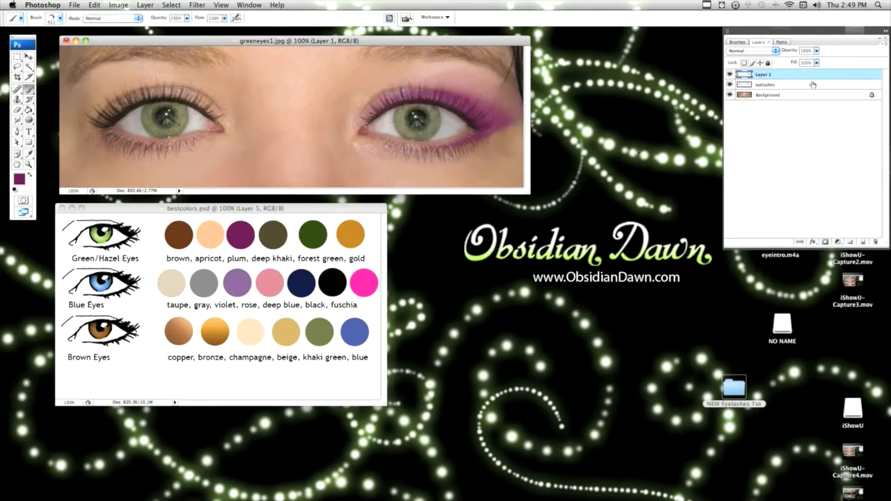
right_click(763, 74)
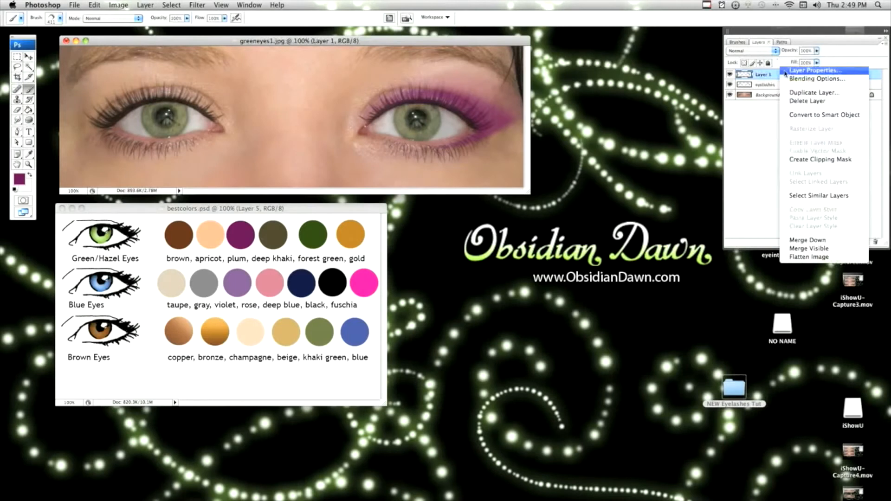
Duplicate the plum eyeshadow onto the left eye, merge, and place it below eyelashes
left_click(814, 92)
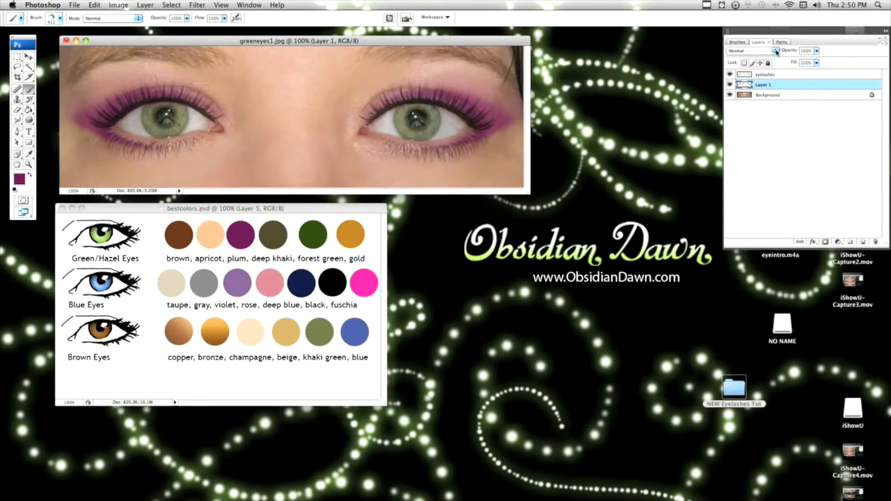
left_click(747, 51)
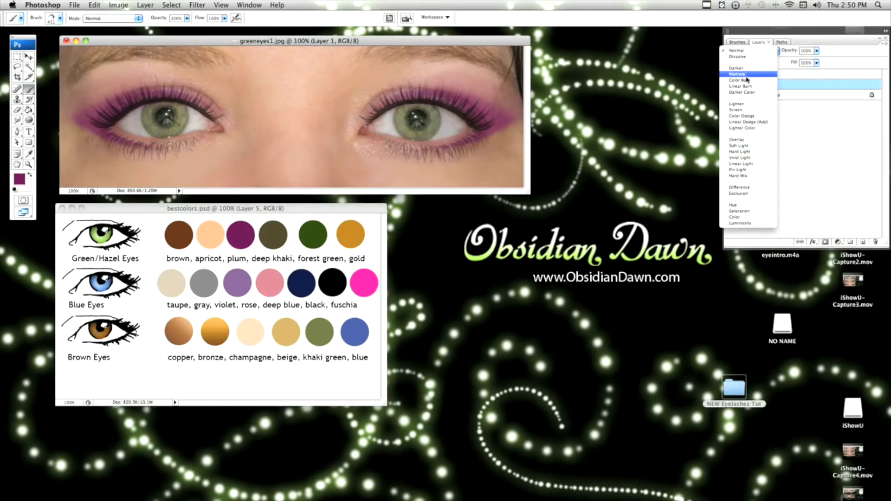
Try Multiply and Color, then set the eyeshadow layer's blend mode to Overlay
left_click(738, 74)
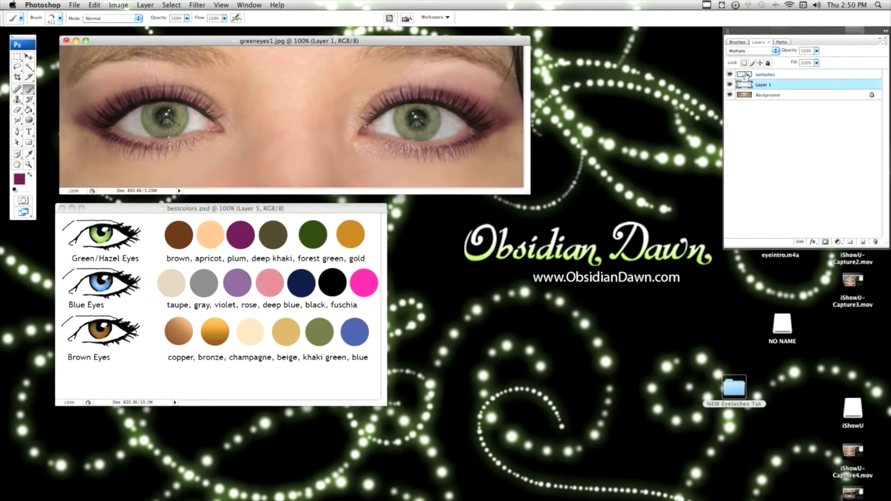
left_click(749, 51)
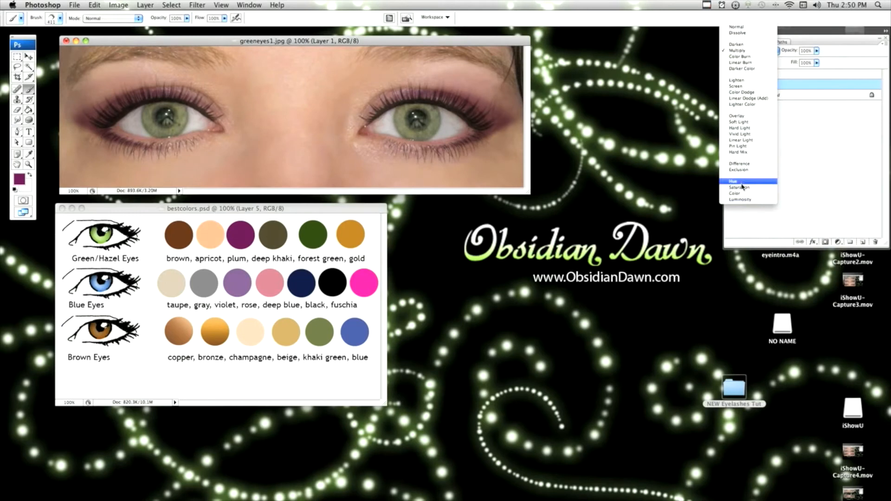
left_click(734, 193)
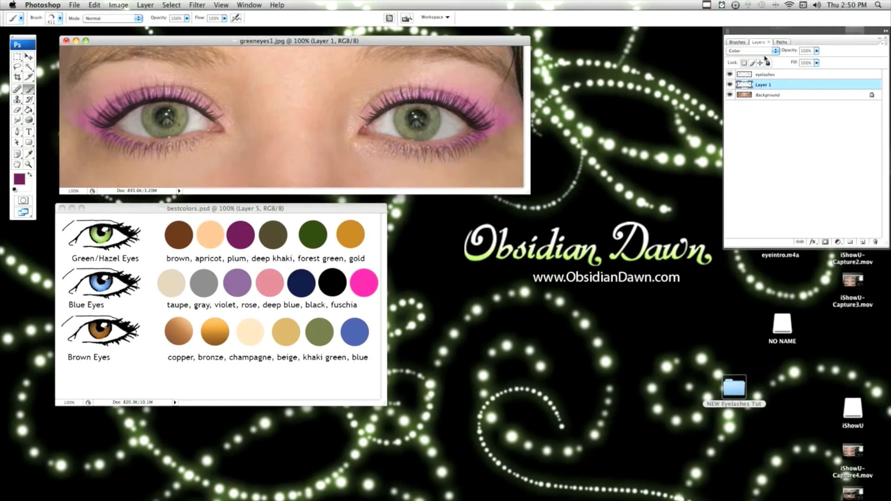
left_click(749, 51)
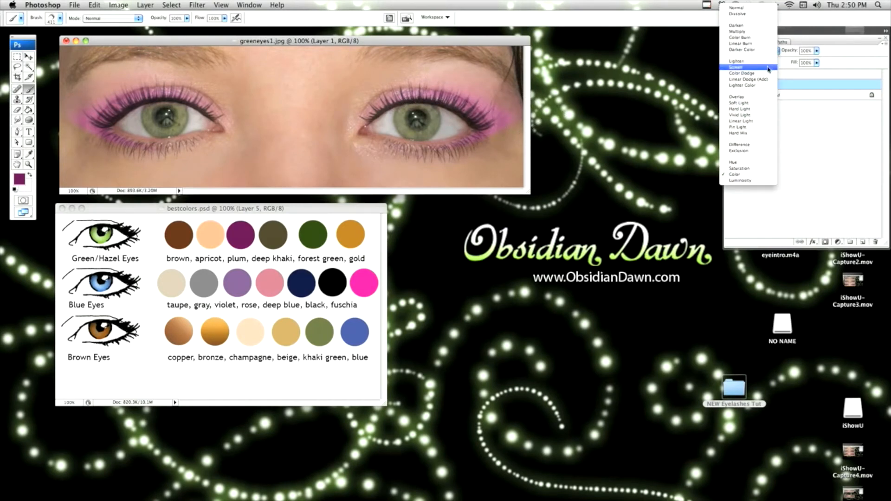
mouse_move(739, 102)
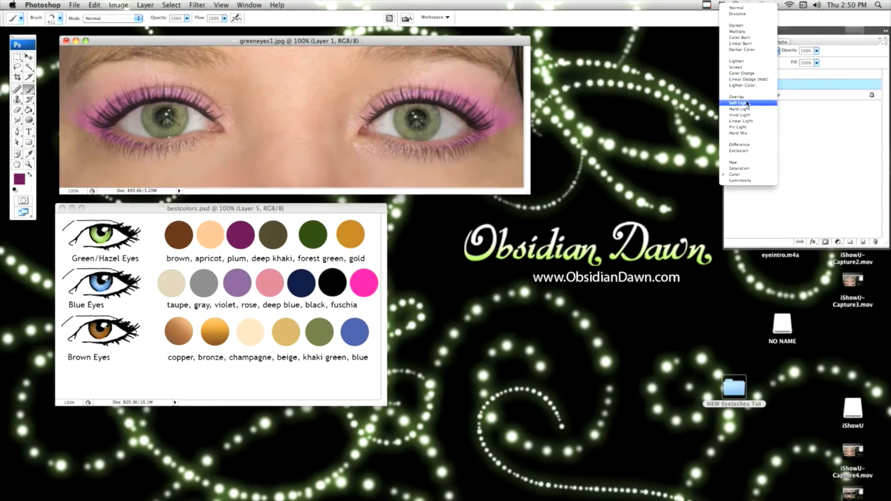
left_click(738, 97)
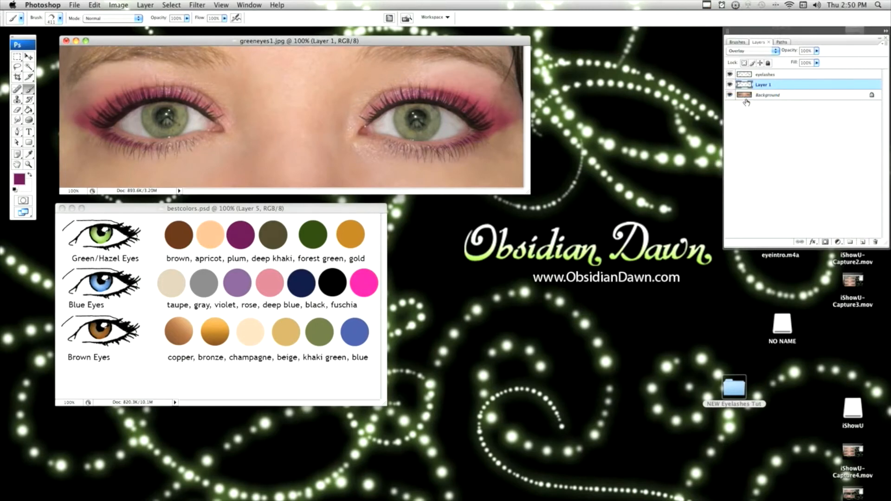
left_click(119, 5)
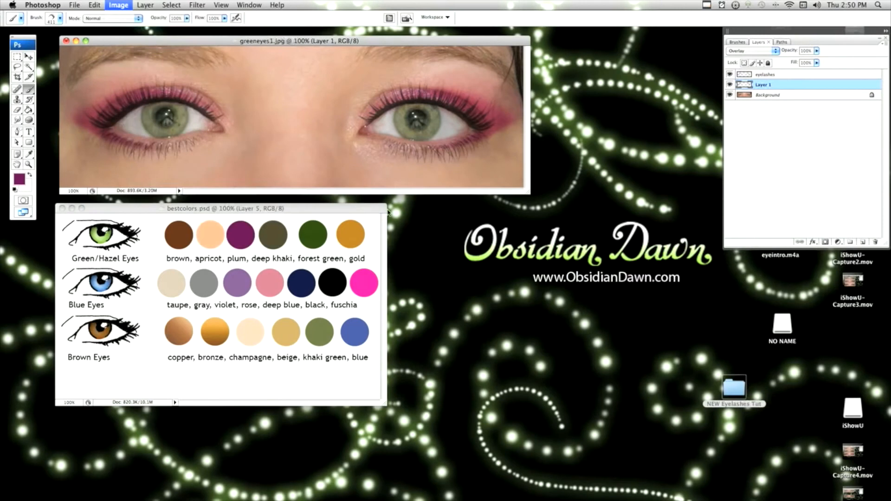
left_click(117, 5)
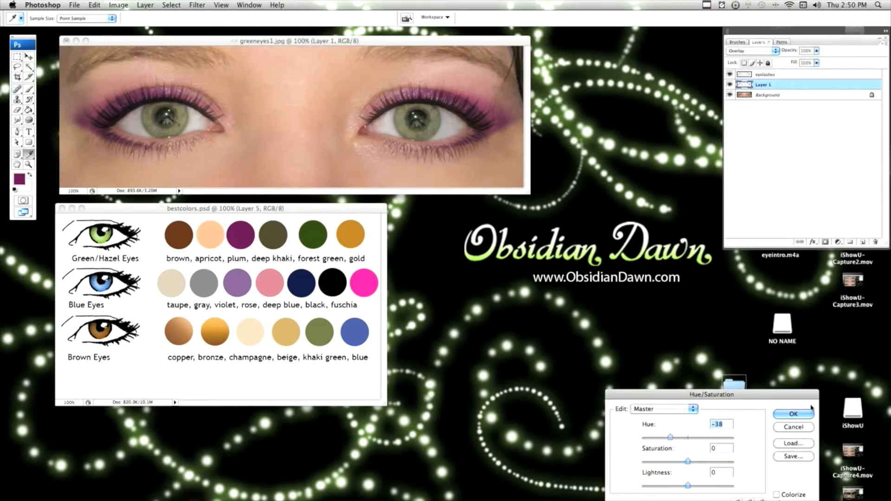
Shift the lid shadow's hue to -38 and lower its opacity to 71%
left_click(793, 413)
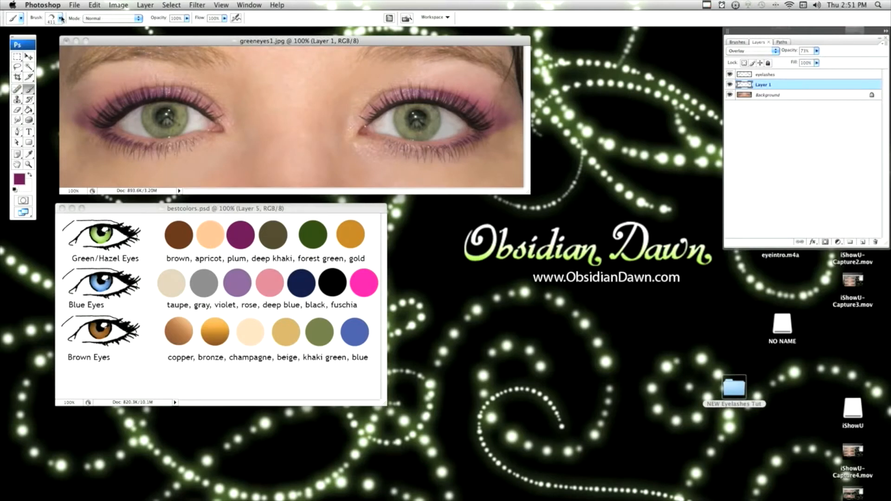
left_click(59, 18)
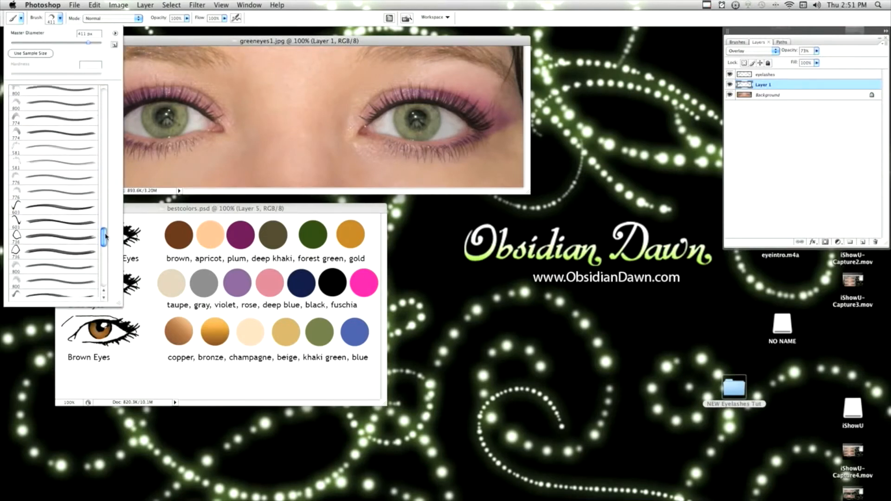
Choose a soft brush on a new layer and paint pink shadow above both creases
scroll("down", 3)
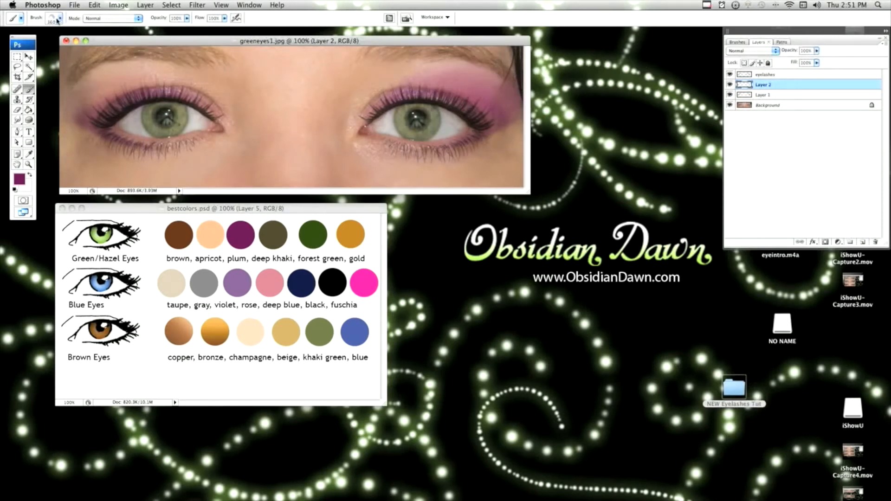
left_click(58, 18)
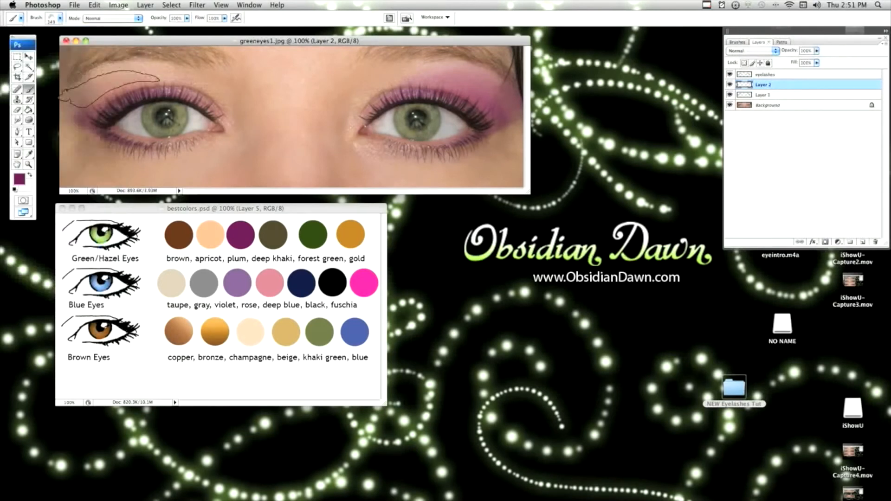
left_click(95, 4)
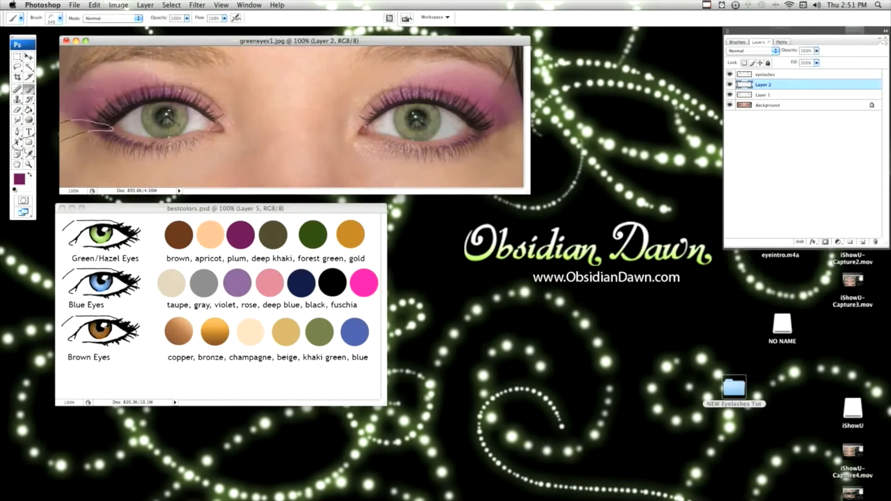
left_click(17, 178)
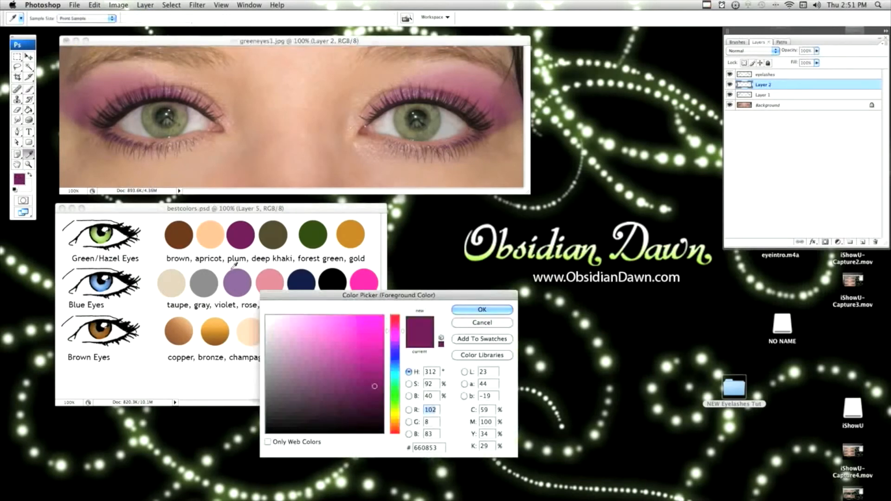
mouse_move(290, 273)
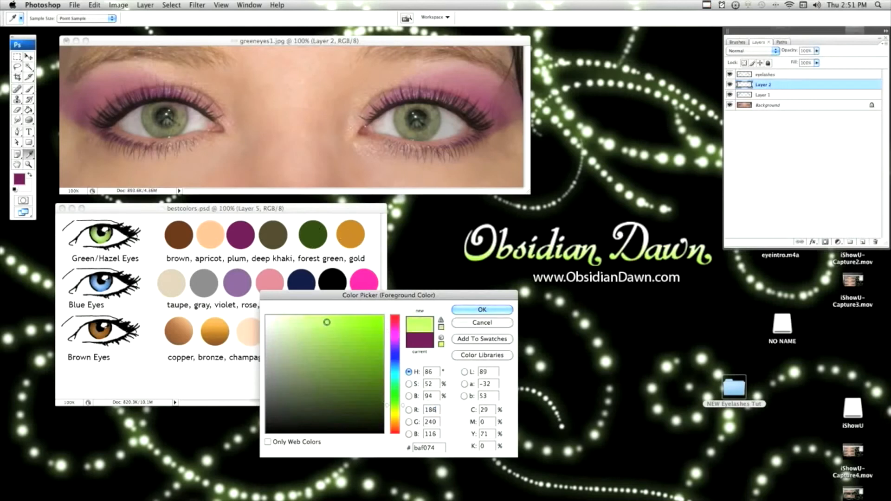
Set a light green foreground, pick a brush, and paint the right eye's inner corner
left_click(481, 309)
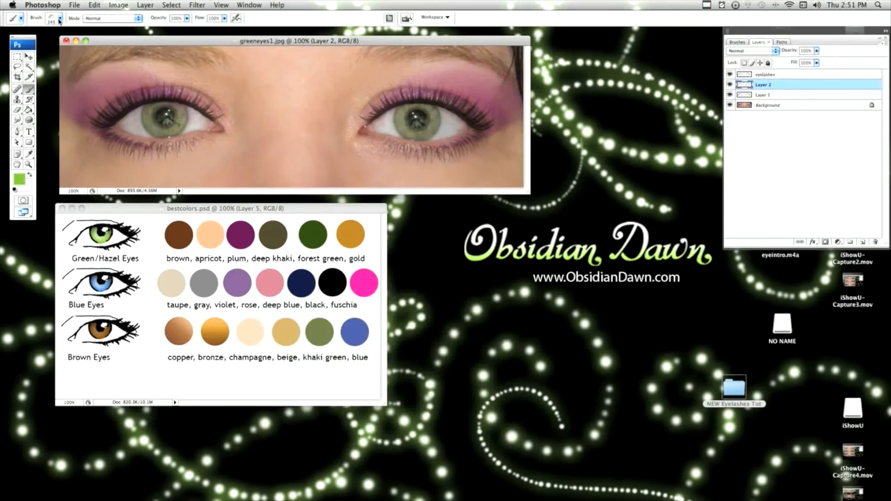
left_click(59, 18)
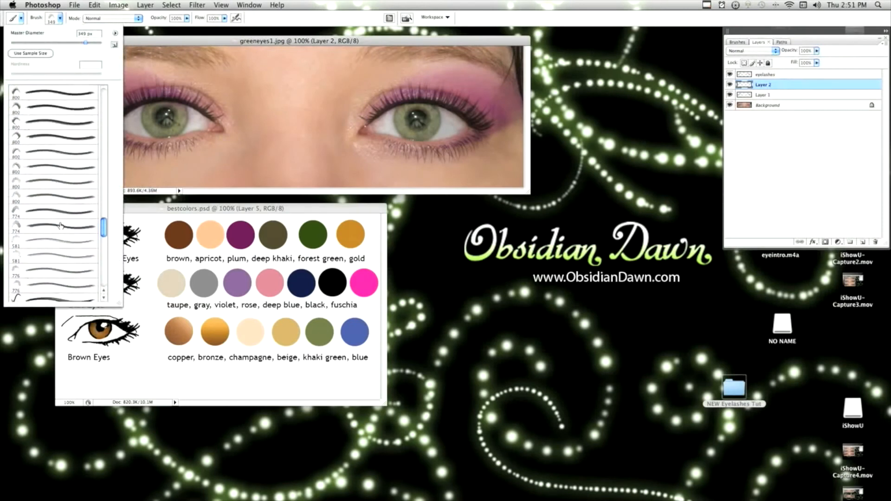
scroll("up", 3)
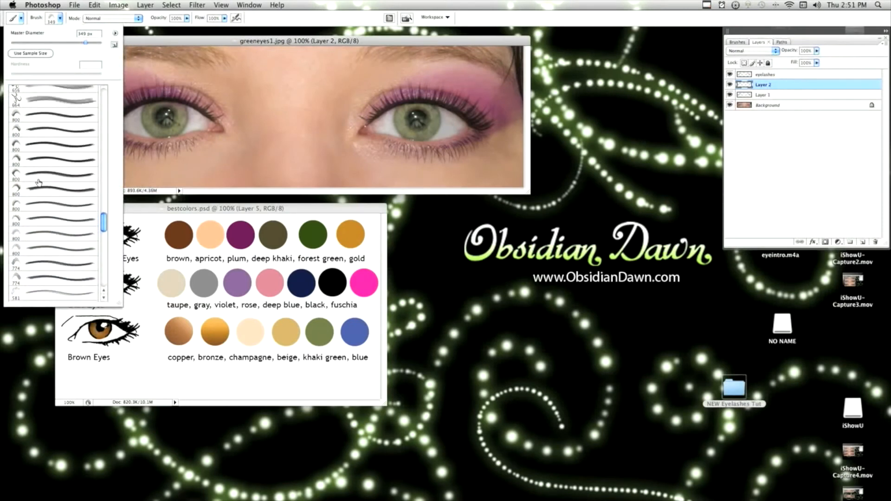
scroll("down", 3)
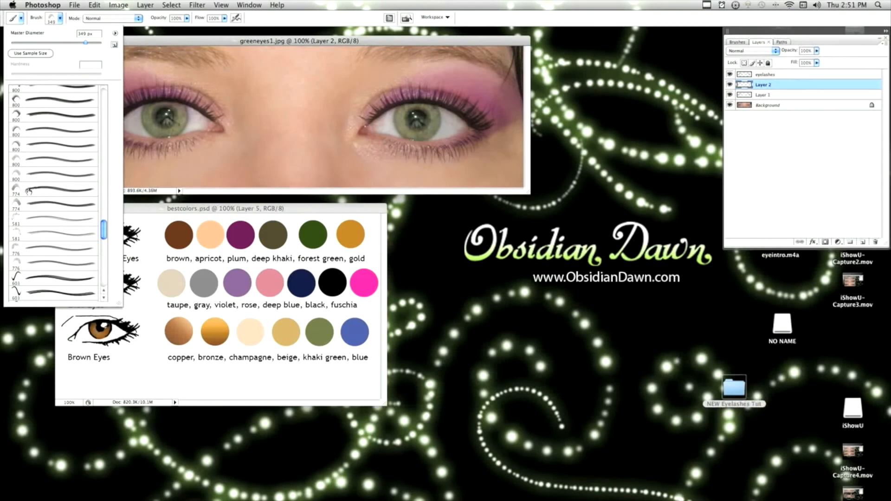
scroll("down", 3)
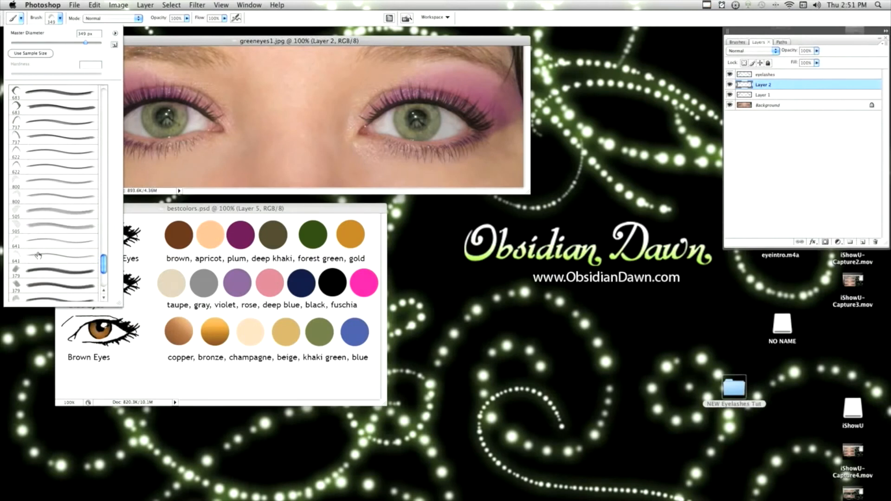
left_click(53, 241)
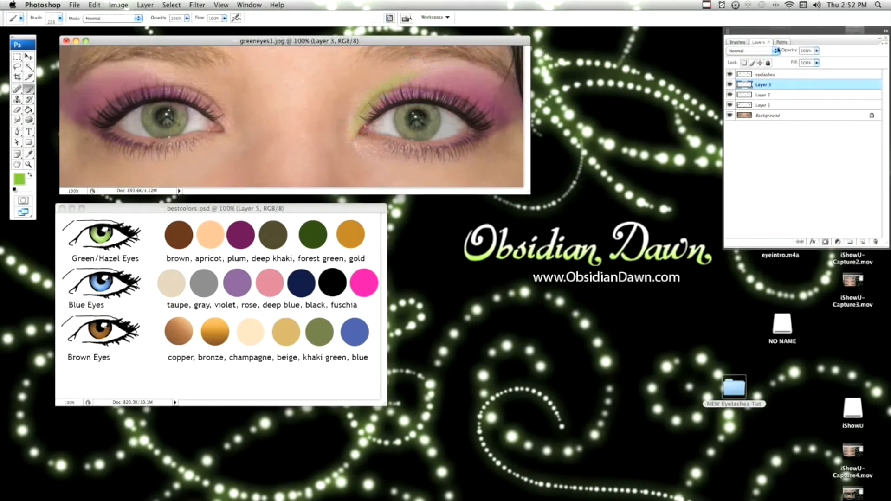
Set Layer 3's blend mode to Color after briefly trying Overlay
left_click(747, 50)
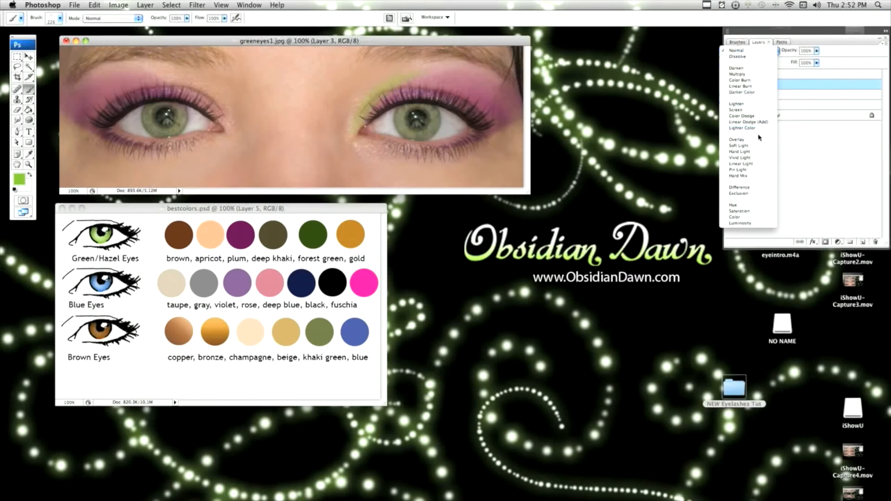
left_click(737, 139)
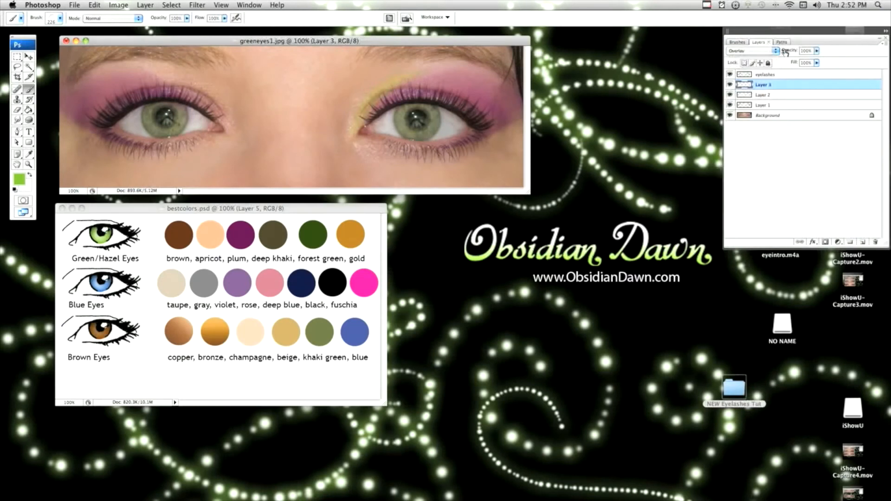
left_click(750, 50)
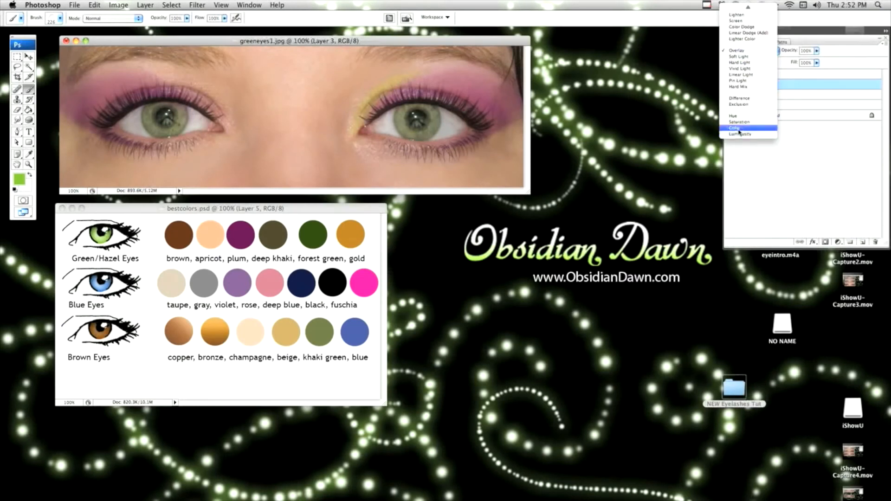
left_click(735, 128)
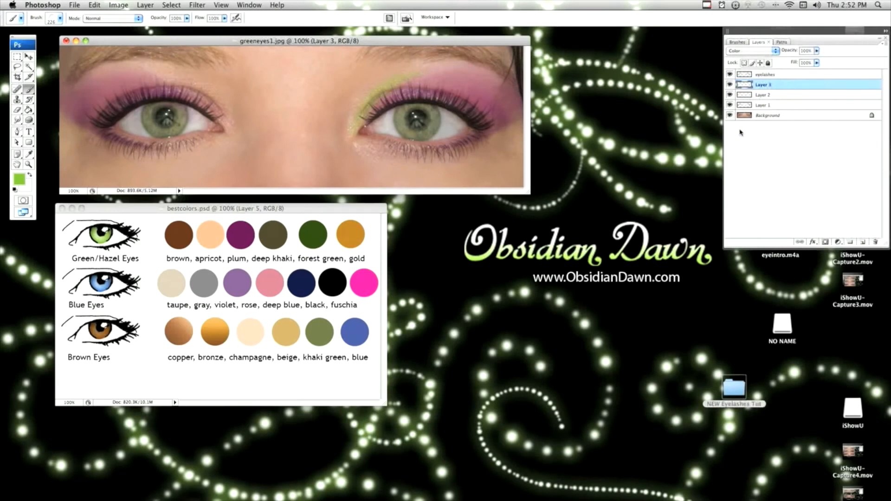
Flip the copied green accent horizontally and move it to the left eye's inner corner
right_click(767, 84)
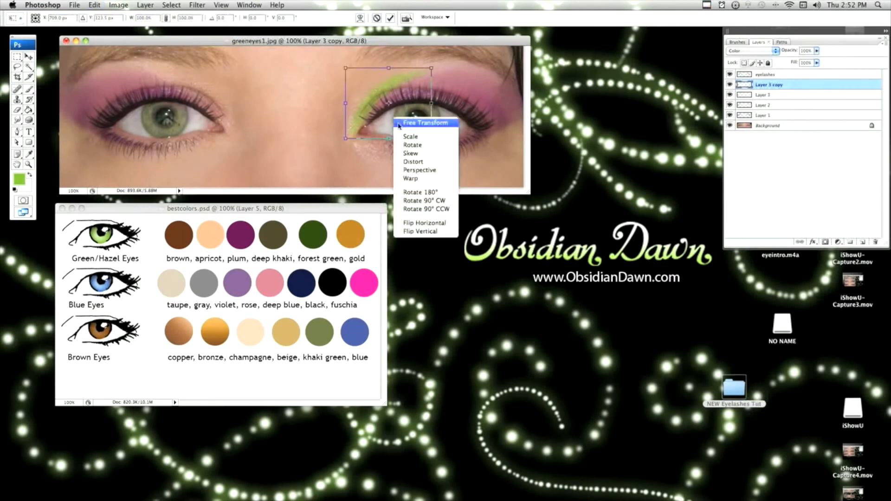
mouse_move(424, 222)
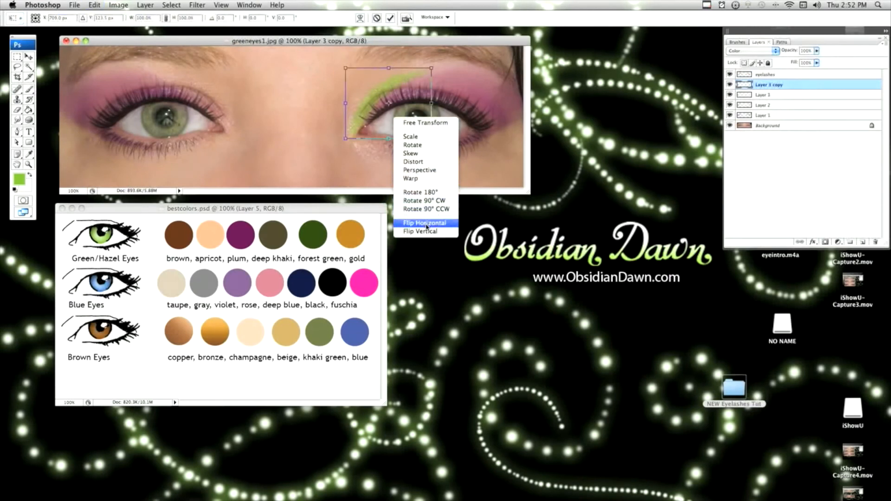
left_click(424, 223)
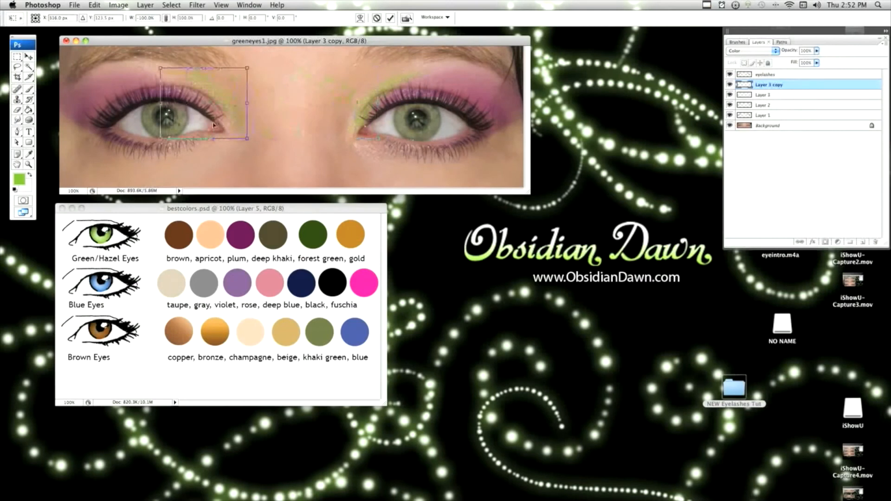
left_click_drag(213, 124, 199, 124)
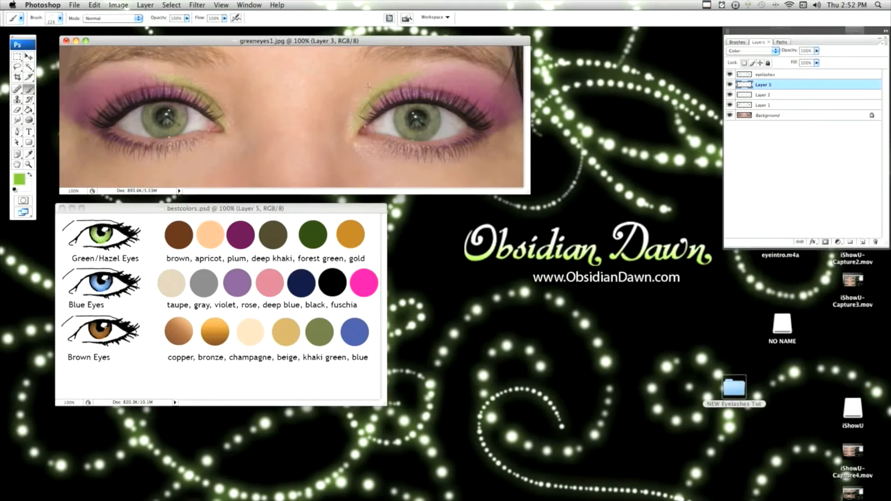
Open Filter > Blur > Gaussian Blur on the green accent layer
left_click(197, 5)
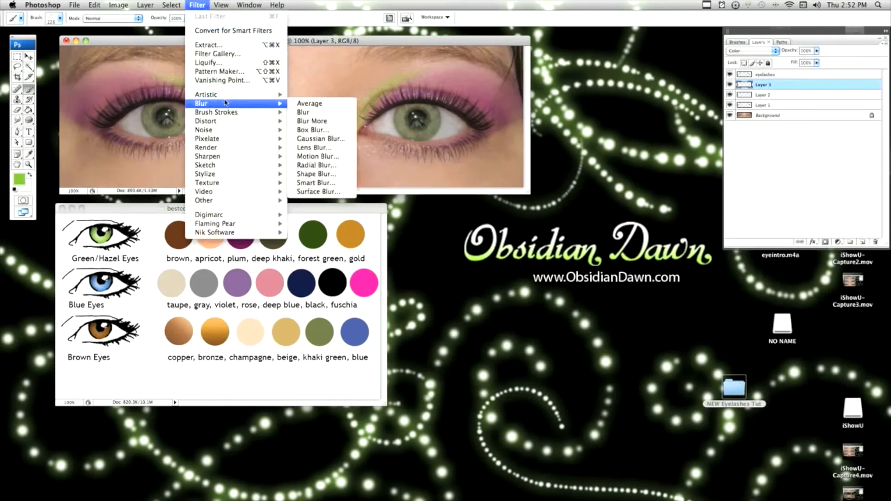
mouse_move(321, 139)
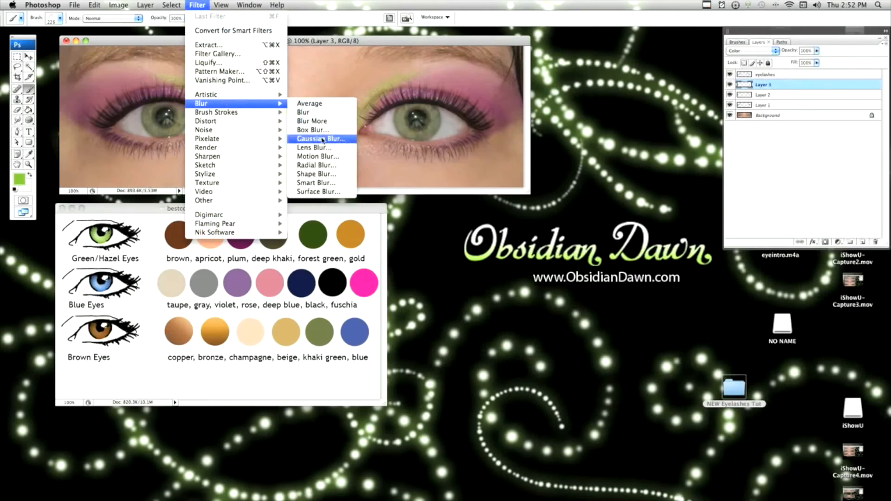
left_click(320, 139)
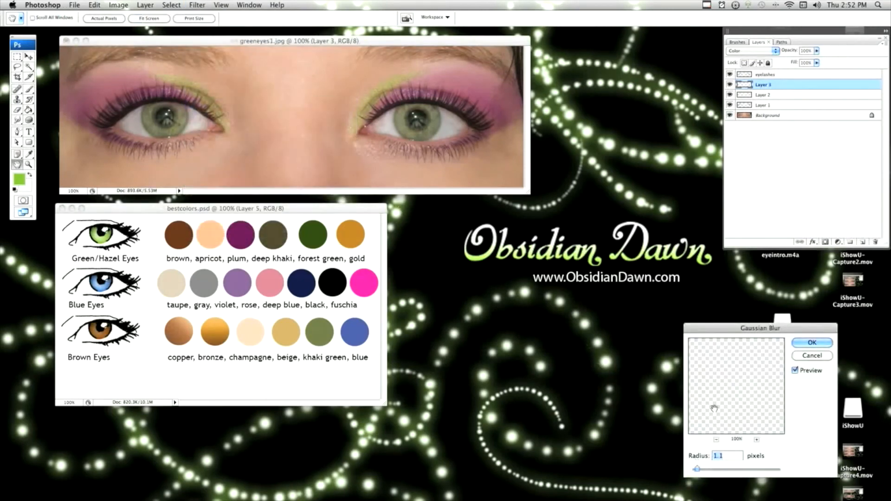